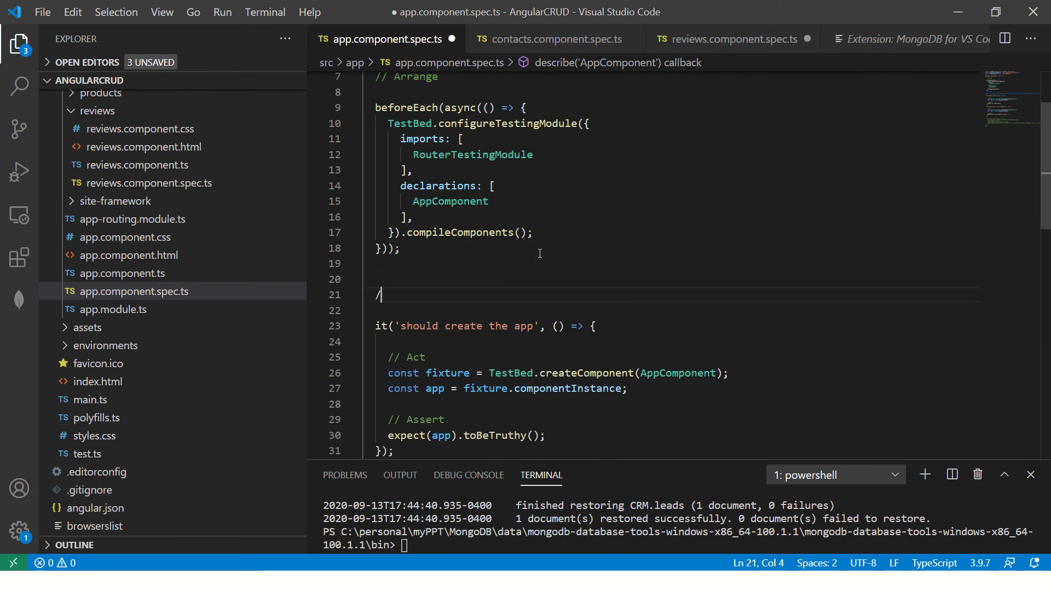
Open a block comment and write note '1. Import TestBed from angular/core/testing'.
{"action": "type", "text": "*"}
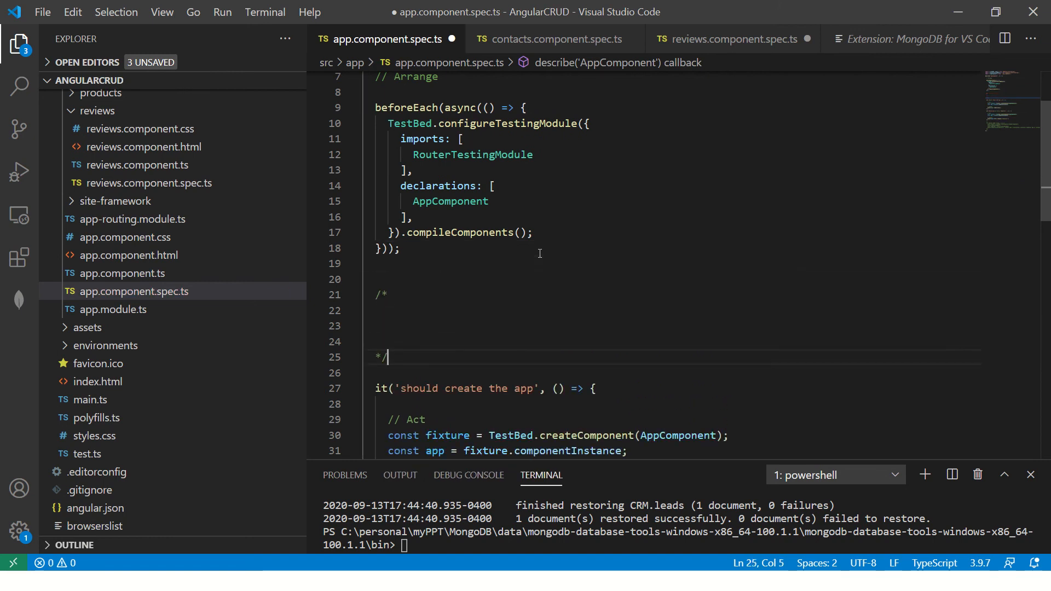
{"action": "key", "text": "Enter"}
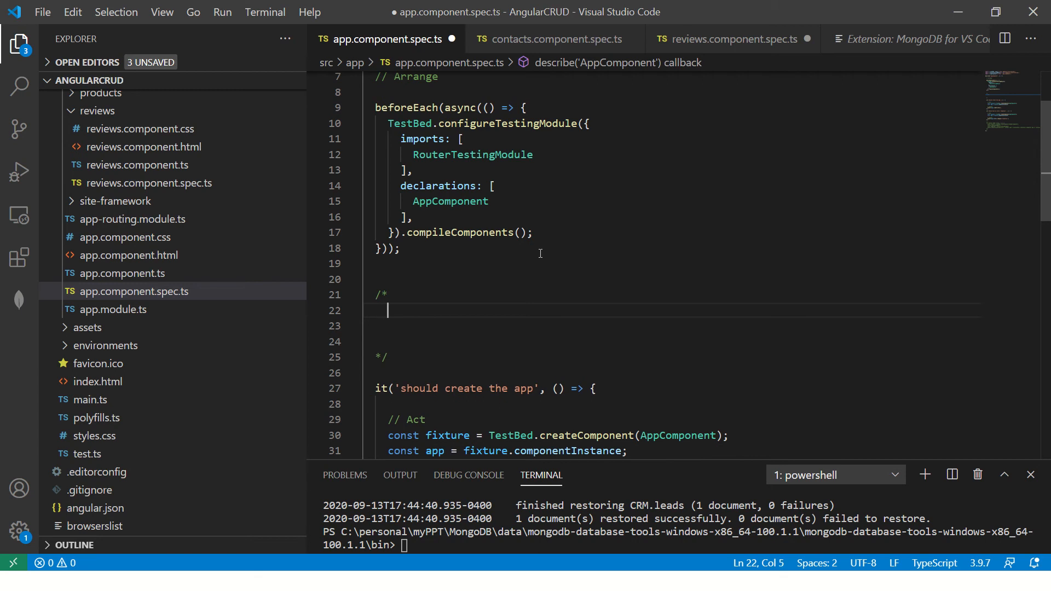
{"action": "type", "text": "1."}
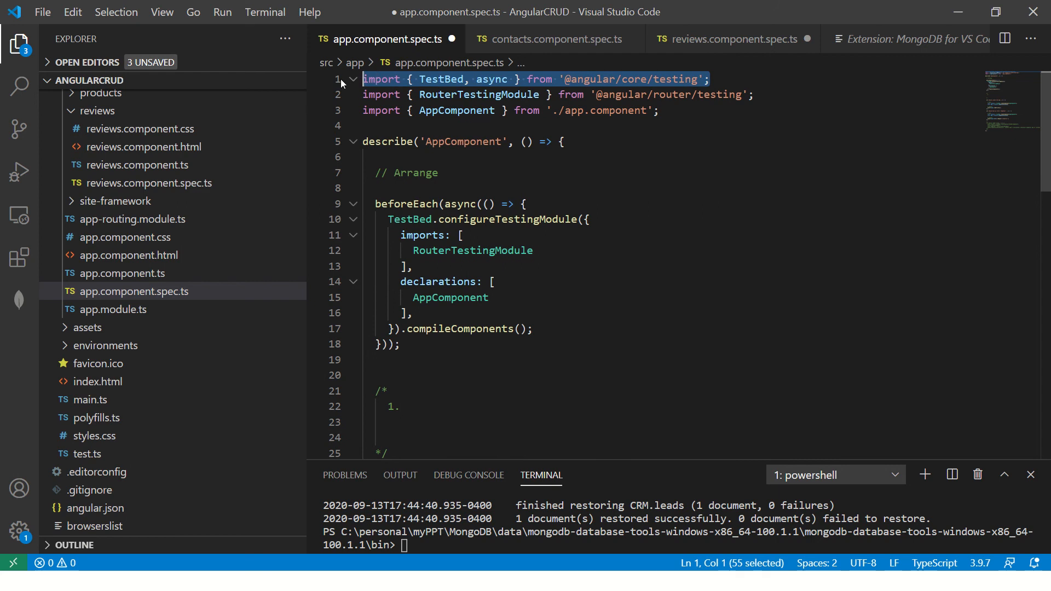
{"action": "type", "text": "Import testB"}
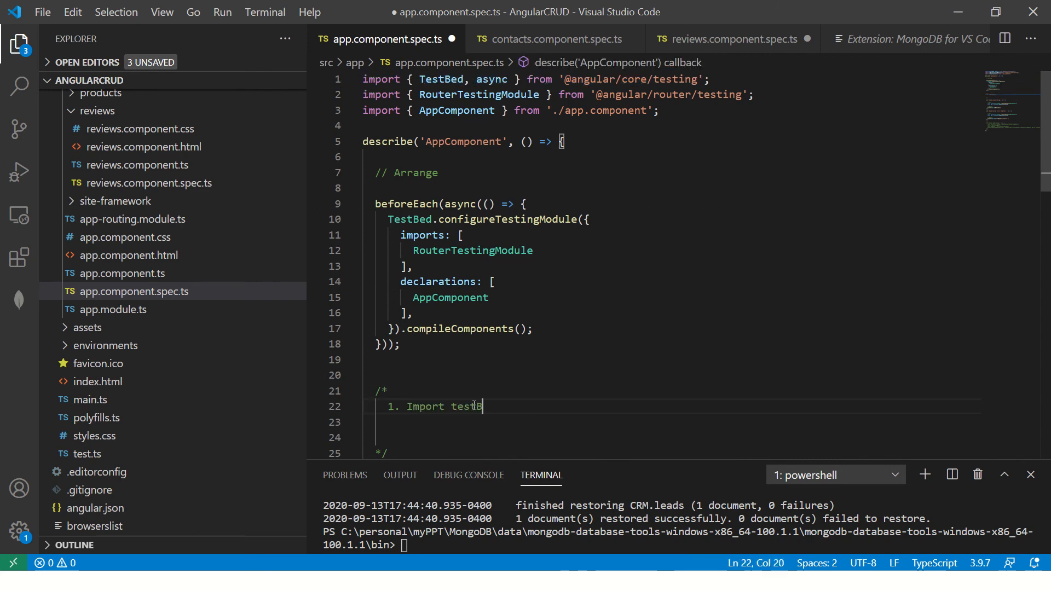
{"action": "type", "text": "TestBed"}
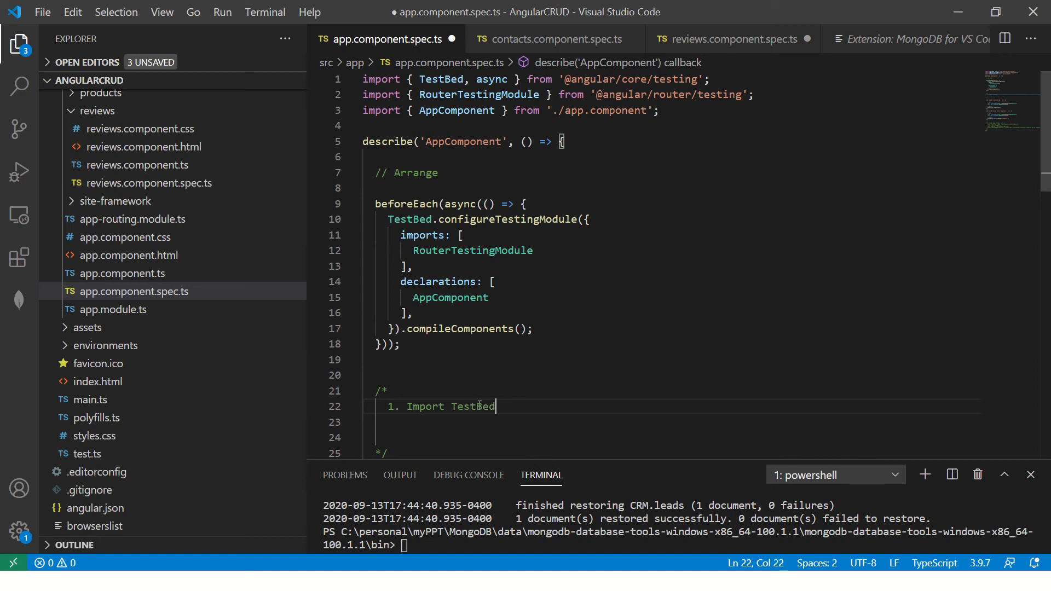
{"action": "type", "text": "from angu"}
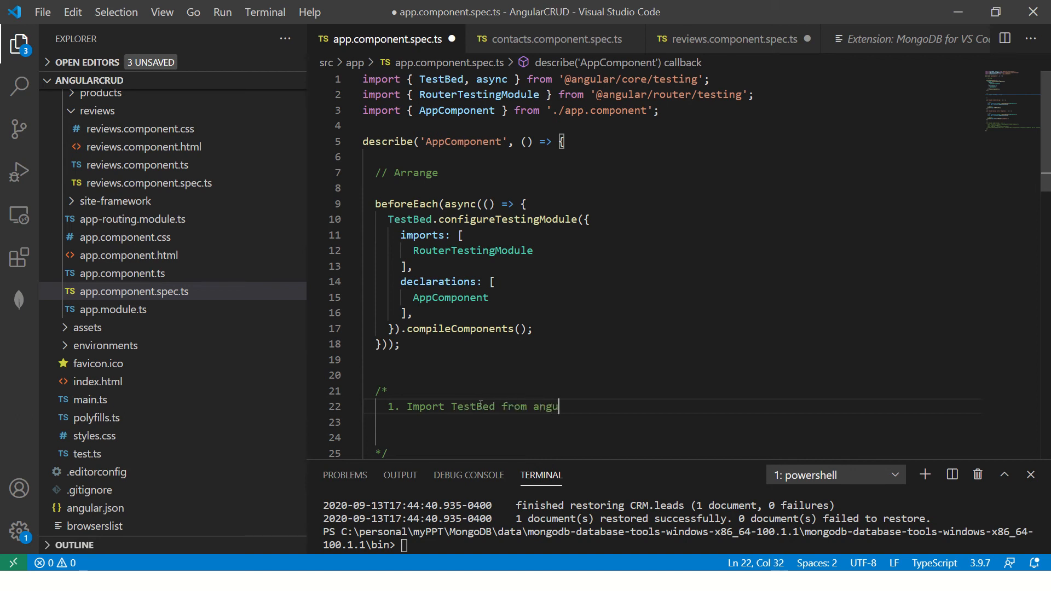
{"action": "type", "text": "lar/core/testing"}
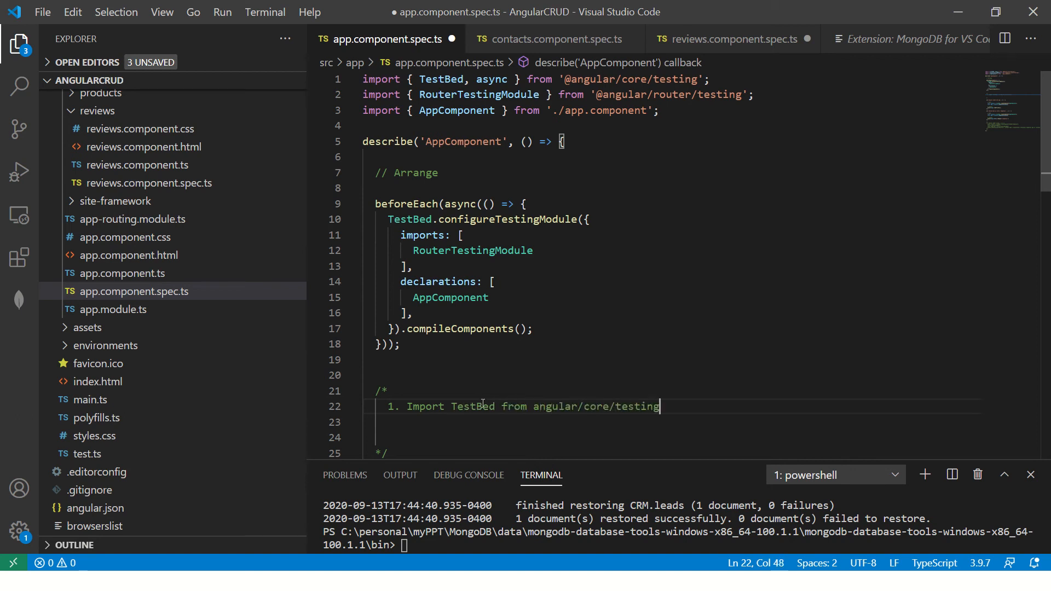
{"action": "key", "text": "Enter"}
{"action": "type", "text": "2."}
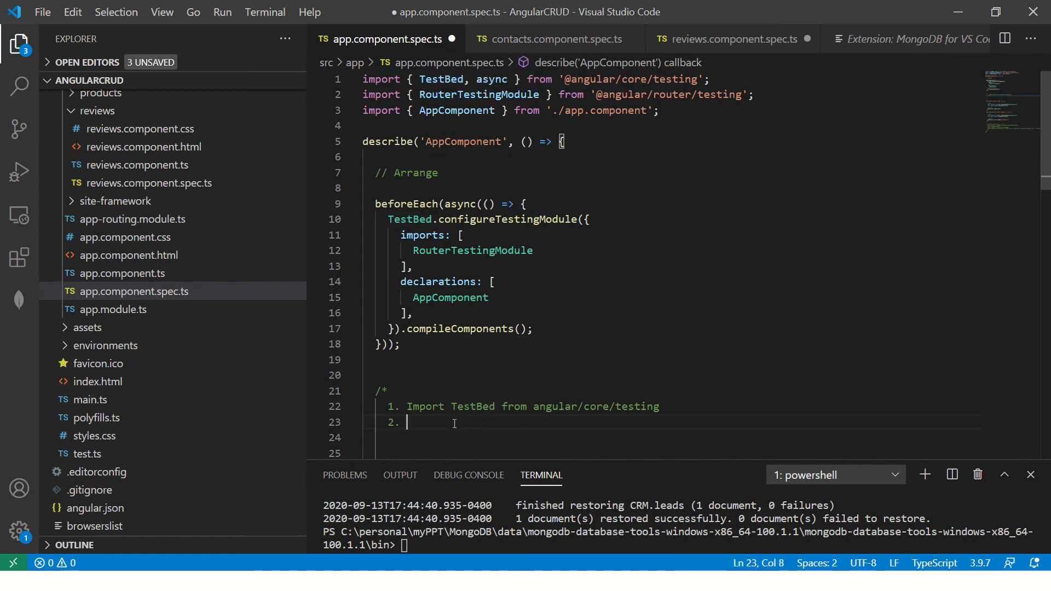
Write note 2: 'configureTestingModule method to setup a Module'.
{"action": "type", "text": "c"}
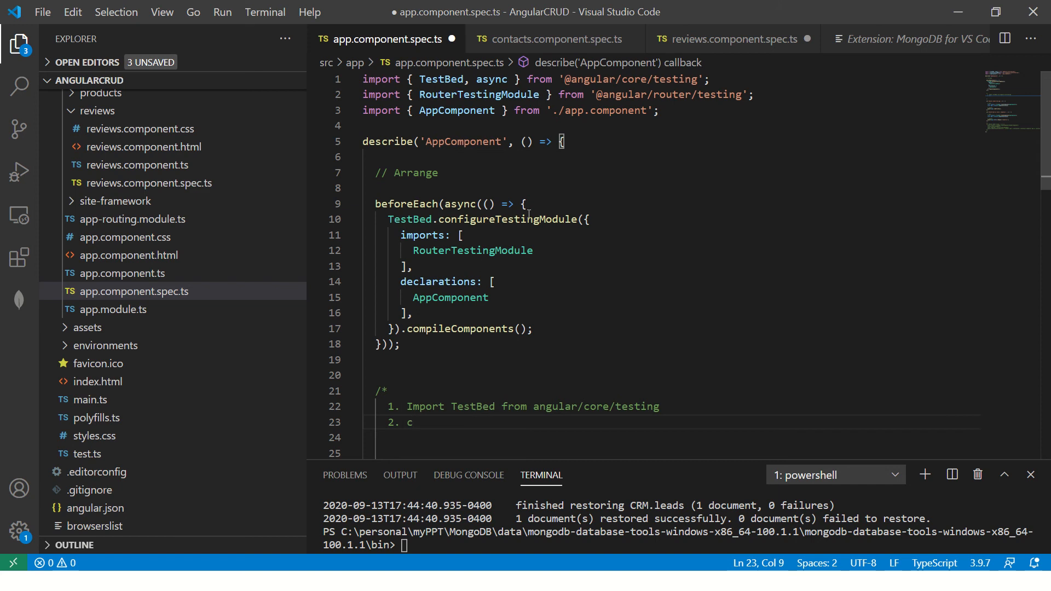
{"action": "key", "text": "Backspace"}
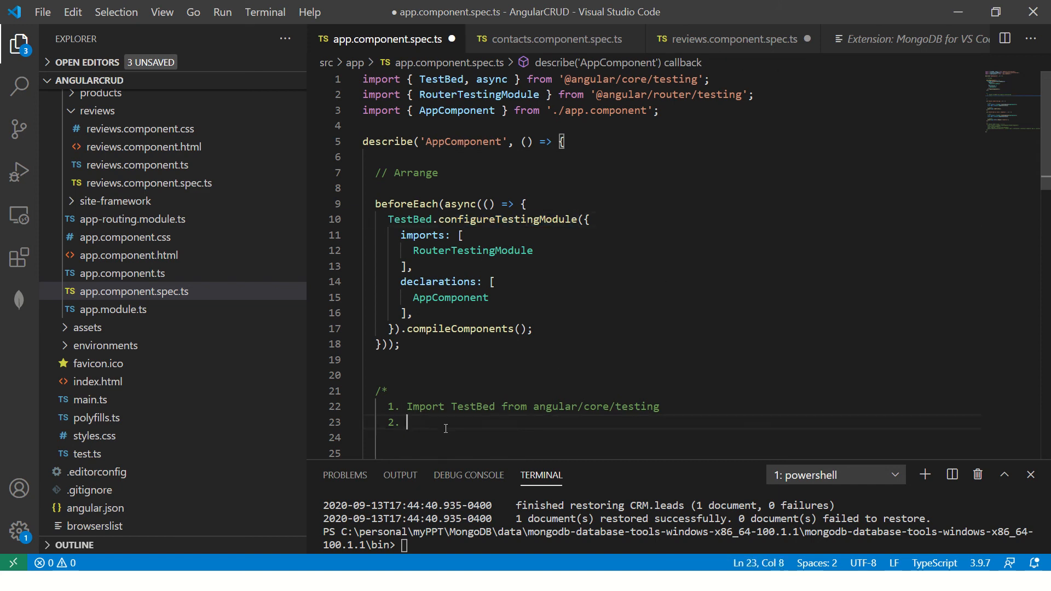
{"action": "type", "text": "configureTestingModule method"}
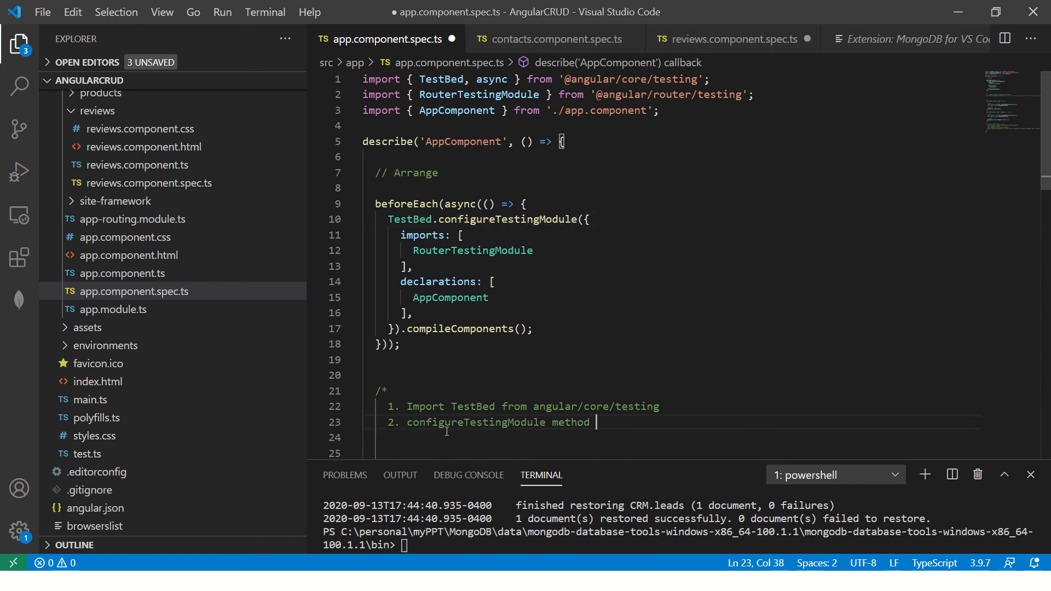
{"action": "type", "text": "to setup a"}
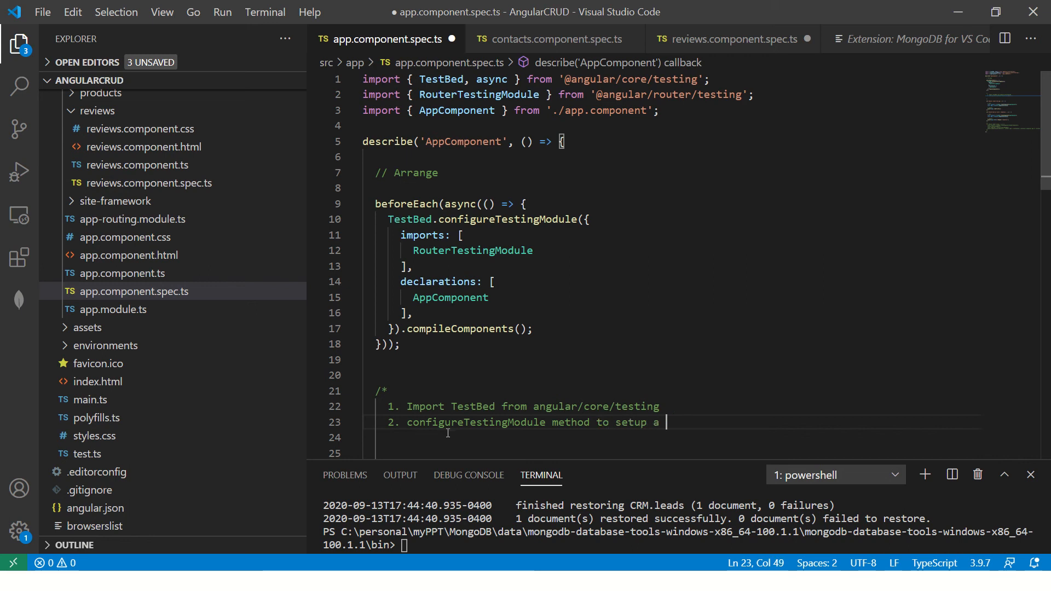
{"action": "type", "text": "Module"}
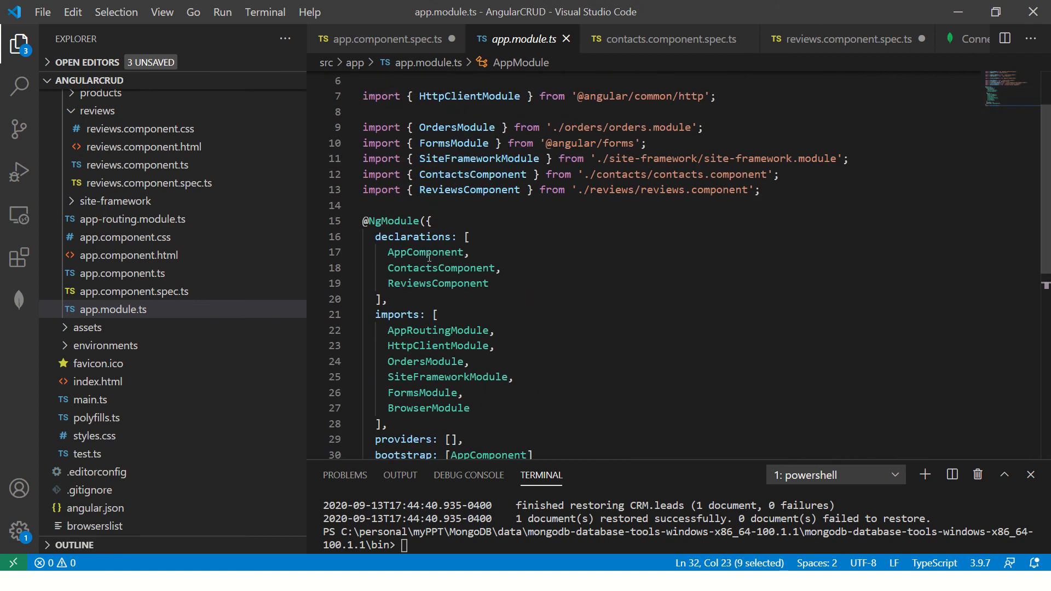
Highlight a declaration name and the imports property in app.module.ts's NgModule.
{"action": "double_click", "coordinate": [413, 236]}
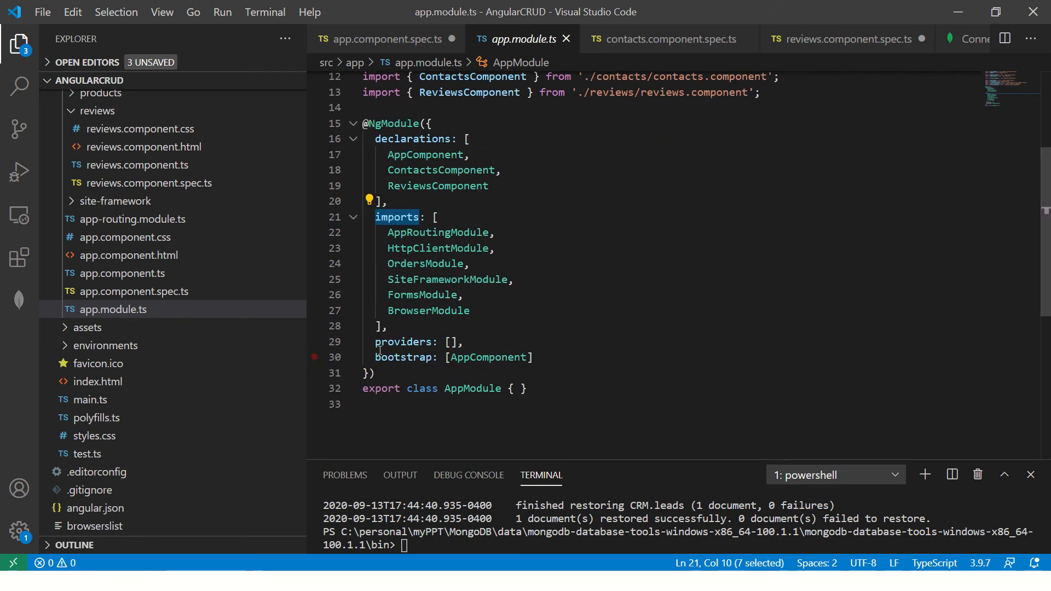
{"action": "double_click", "coordinate": [403, 357]}
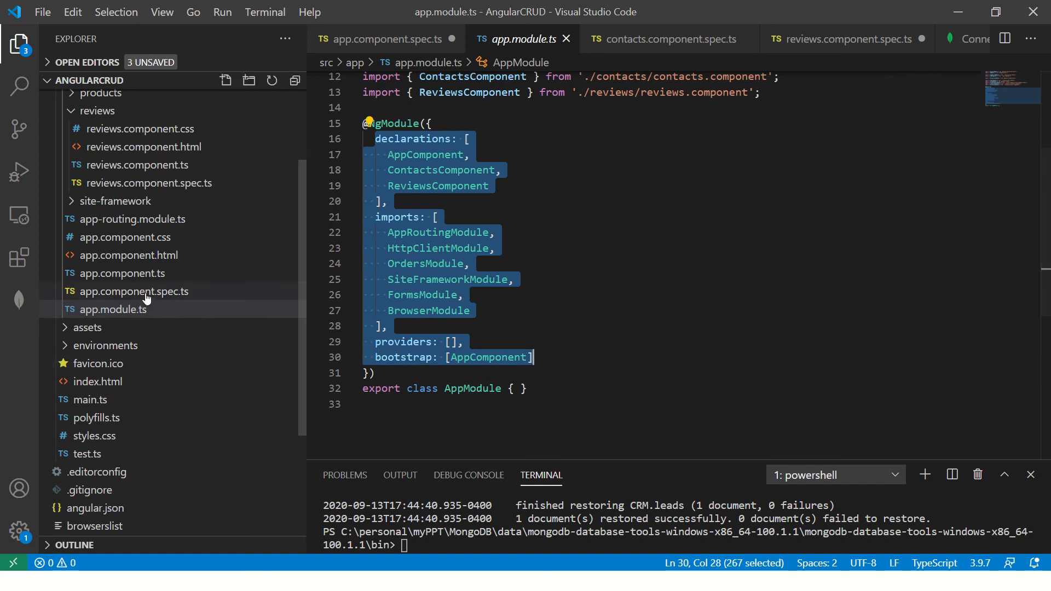
Add a 'providers:' line after the declarations array in the TestBed setup.
{"action": "left_click", "coordinate": [383, 40]}
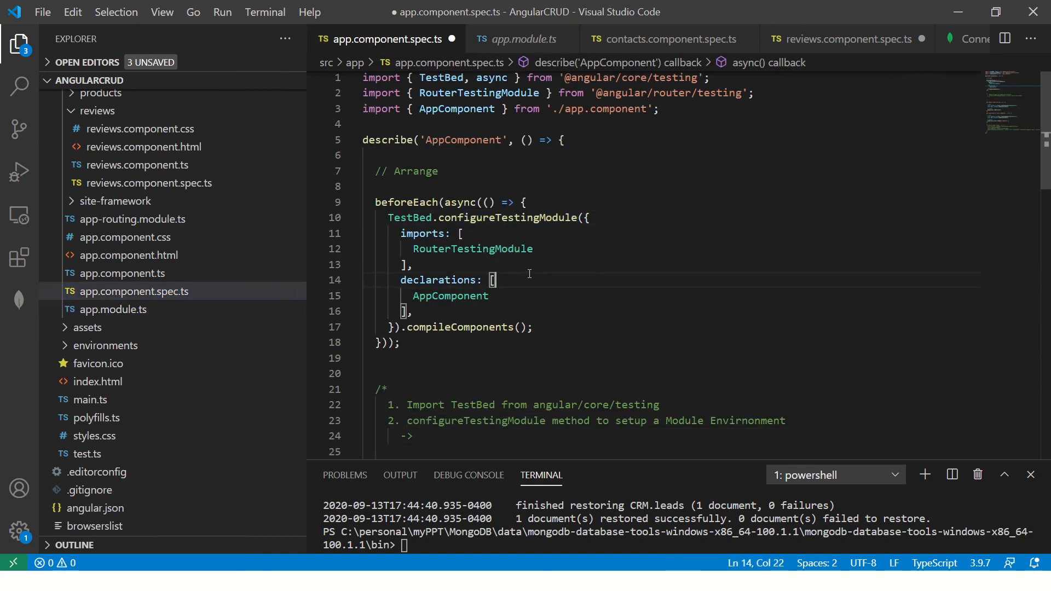
{"action": "double_click", "coordinate": [422, 233]}
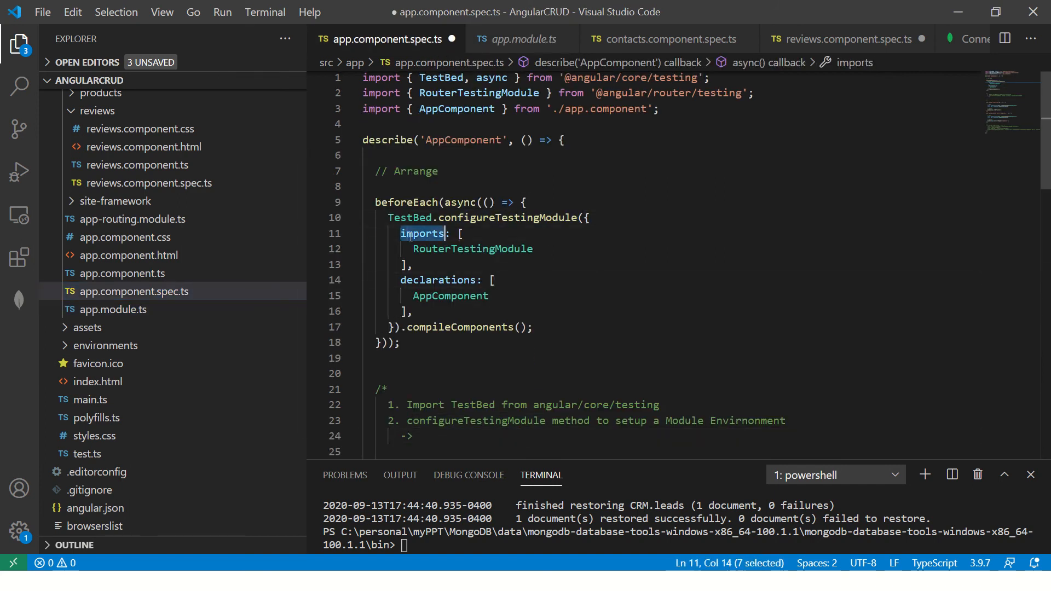
{"action": "double_click", "coordinate": [437, 280]}
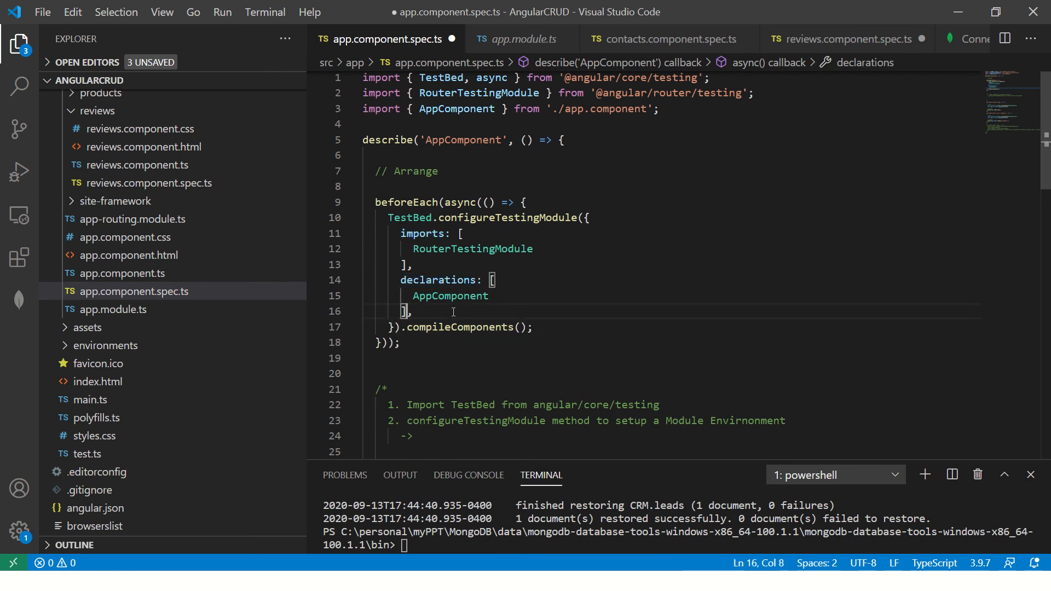
{"action": "key", "text": "Enter"}
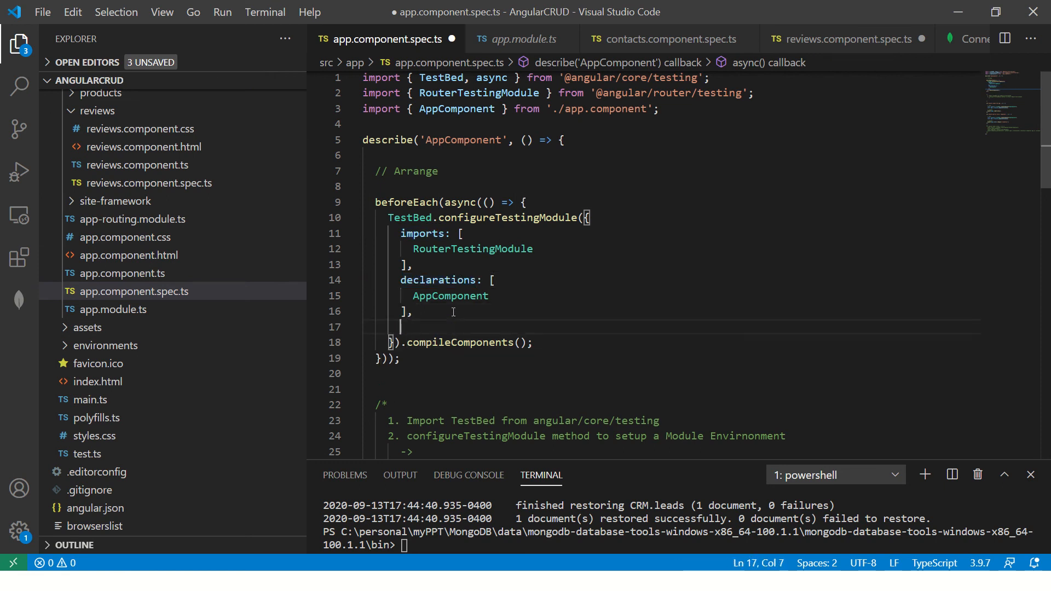
{"action": "type", "text": "providers: [],"}
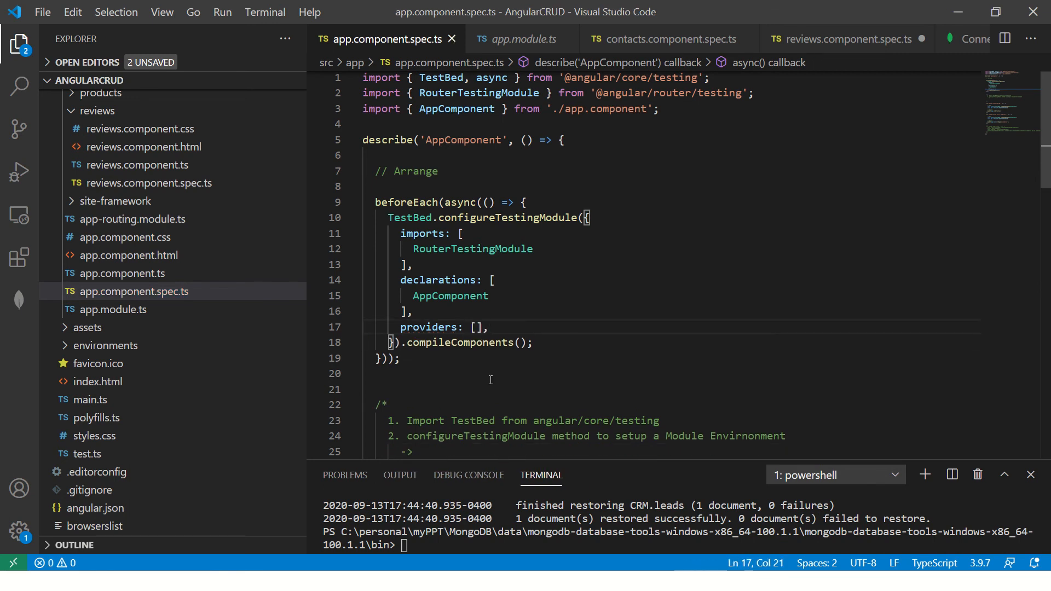
{"action": "left_click", "coordinate": [521, 38]}
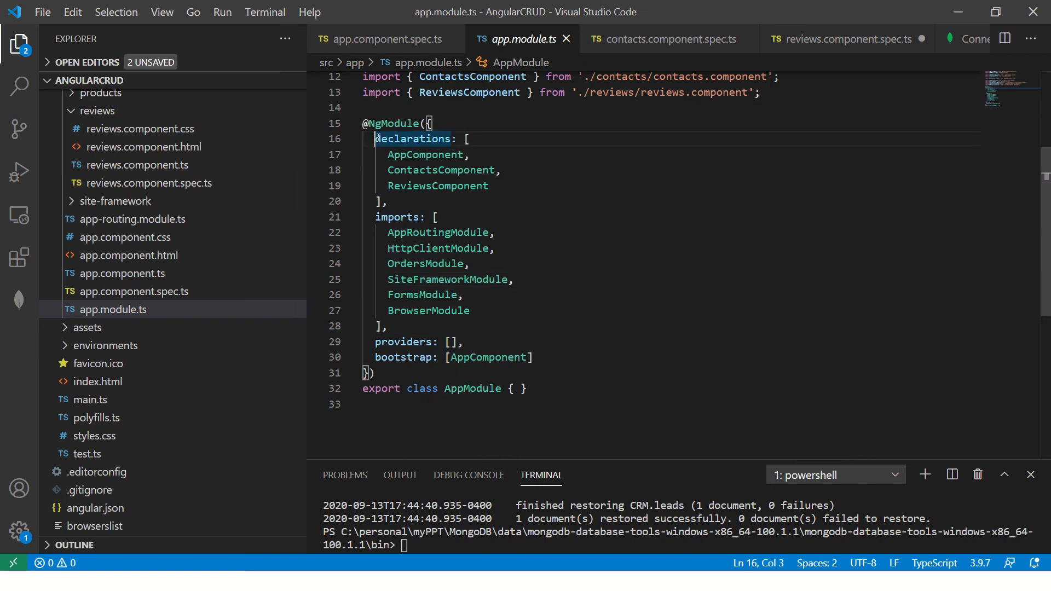
{"action": "left_click_drag", "start_coordinate": [376, 139], "coordinate": [529, 357]}
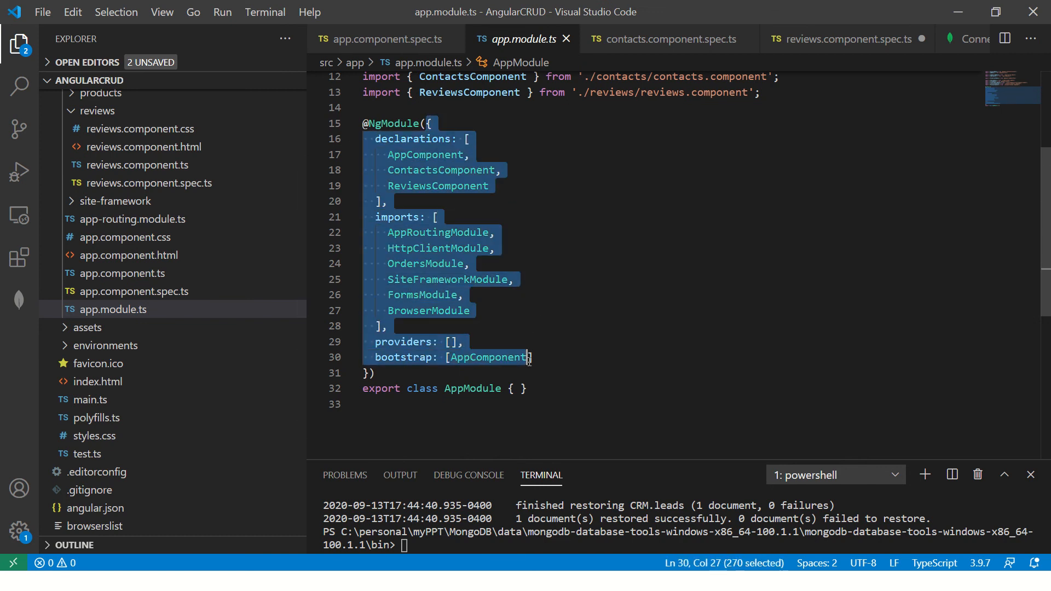
{"action": "left_click", "coordinate": [380, 40]}
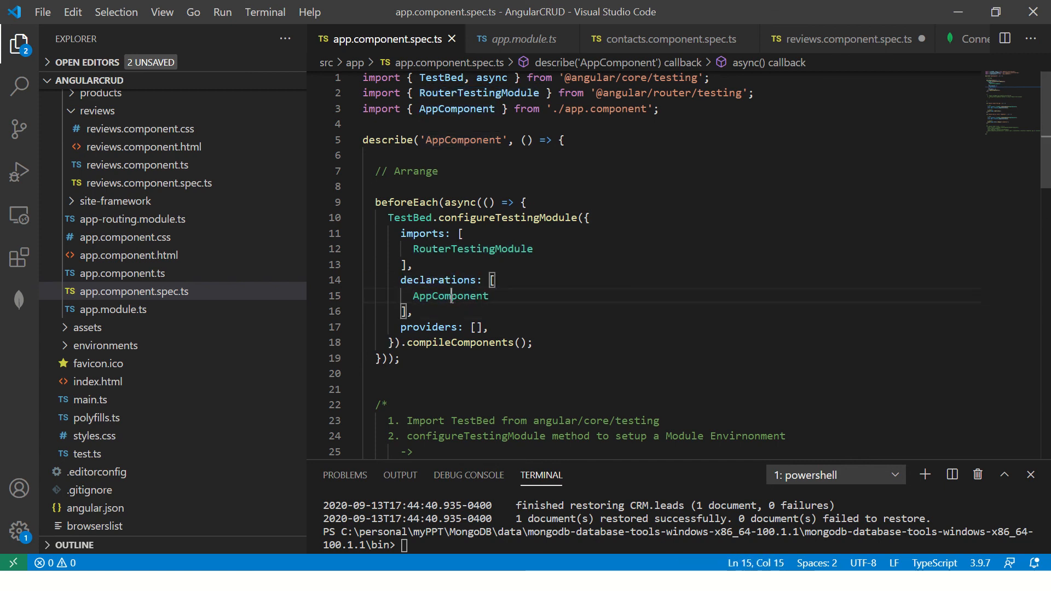
Review declarations and ReviewsComponent in reviews.component.spec.ts, then return to app.component.spec.ts.
{"action": "left_click", "coordinate": [849, 39]}
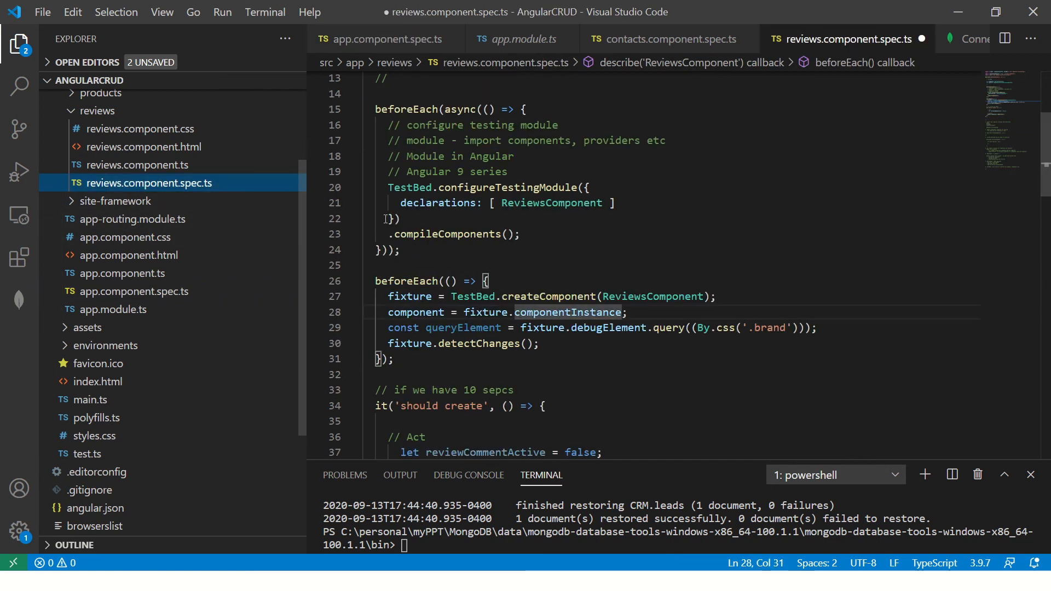
{"action": "double_click", "coordinate": [507, 187]}
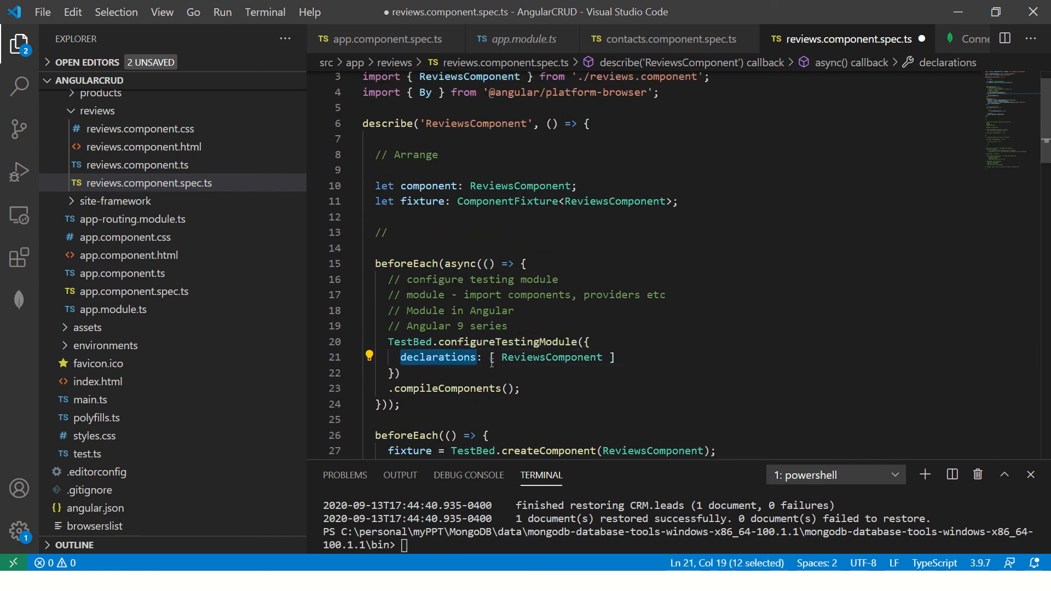
{"action": "double_click", "coordinate": [551, 357]}
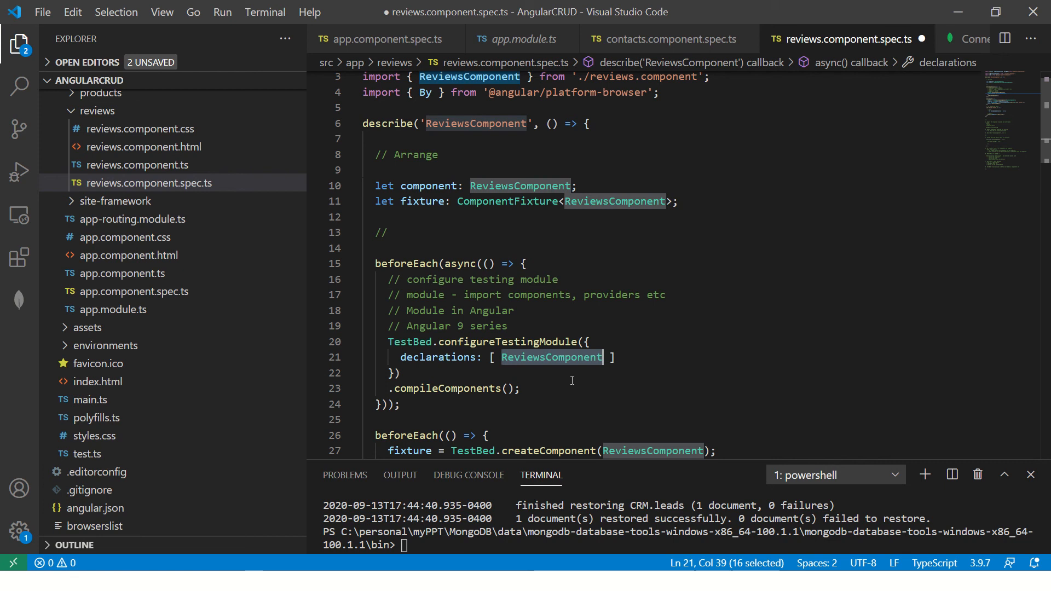
{"action": "left_click", "coordinate": [133, 291]}
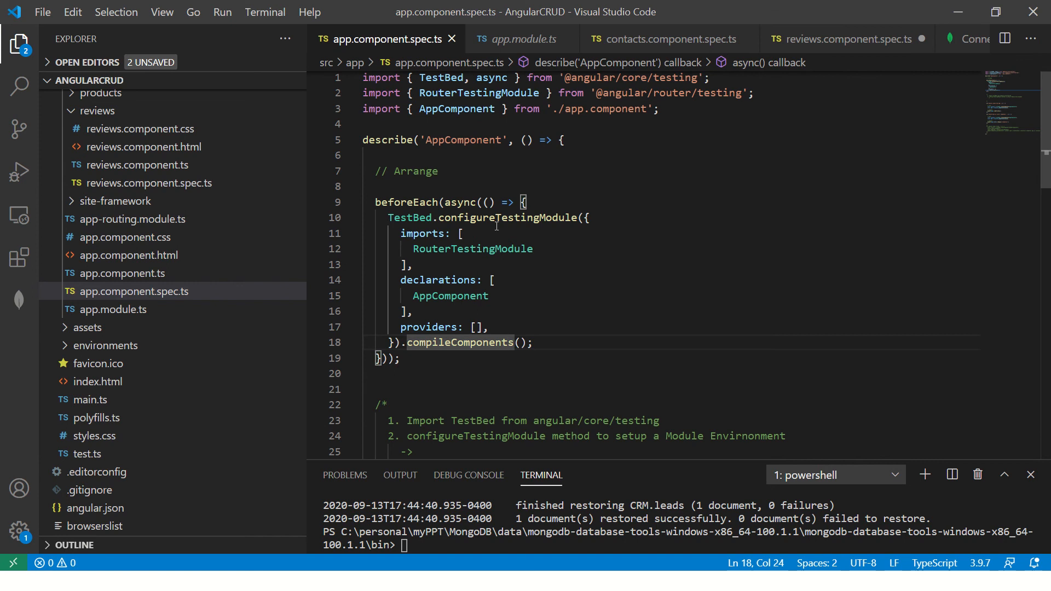
Under note 2, write that it's just a module class where you can do everything you can in NgModule.
{"action": "double_click", "coordinate": [476, 281]}
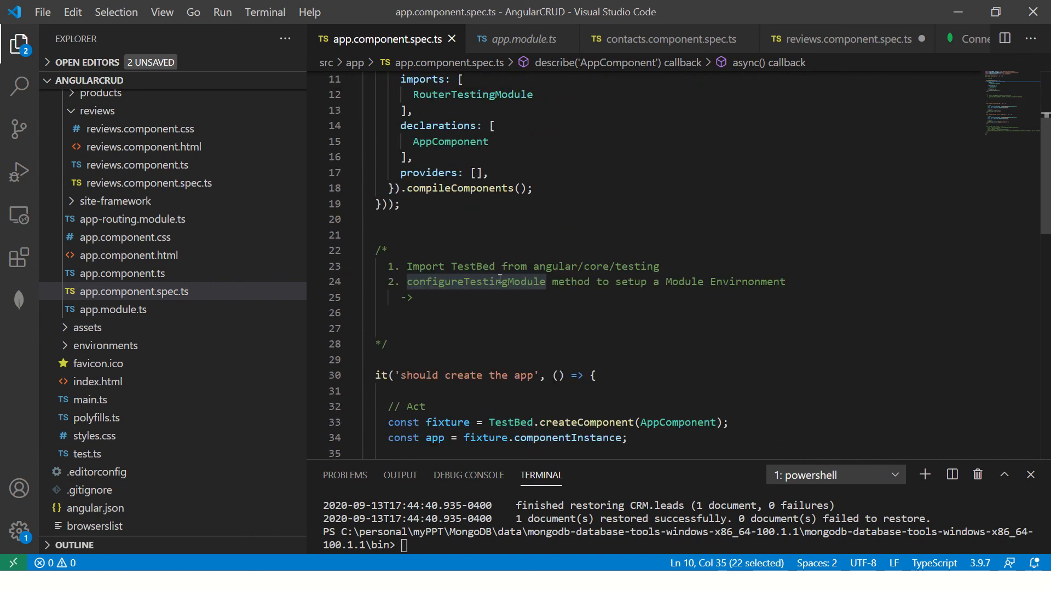
{"action": "type", "text": "Just a mo"}
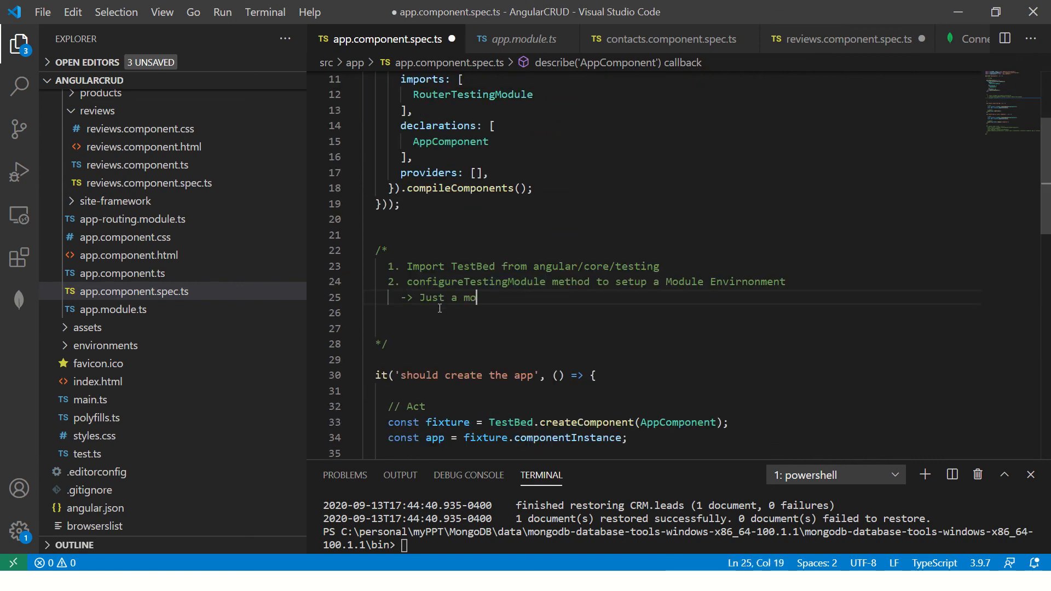
{"action": "type", "text": "dule"}
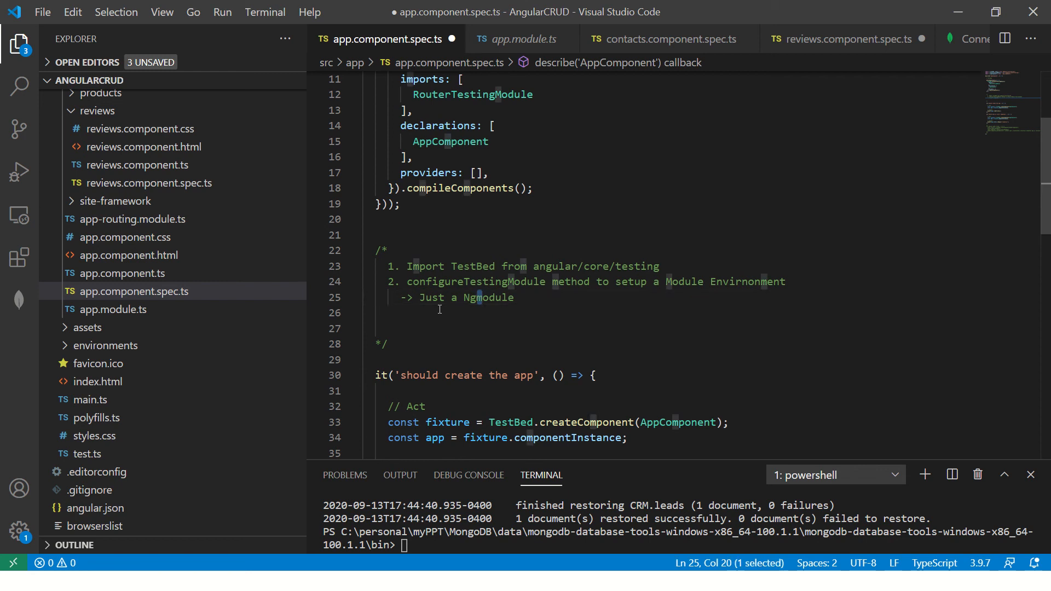
{"action": "type", "text": "class"}
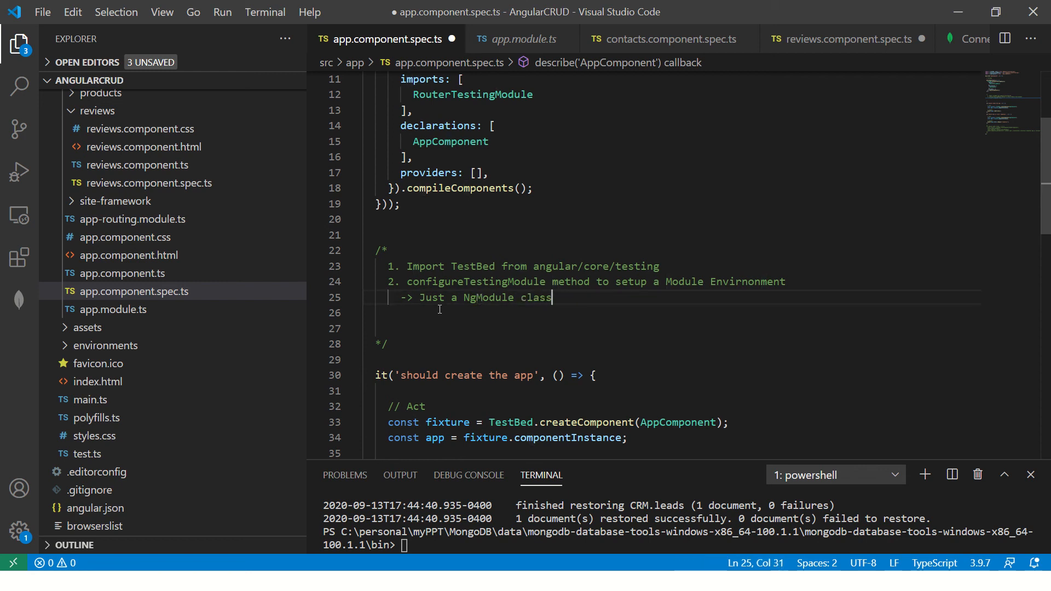
{"action": "type", "text": "and you can do eve"}
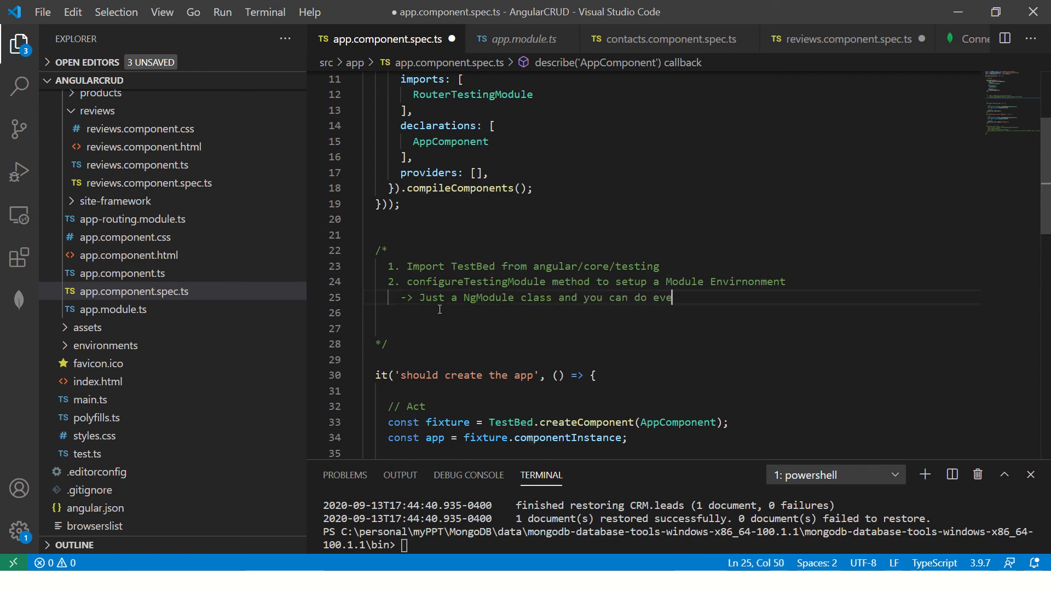
{"action": "type", "text": "rything that you can do with an Angular Module"}
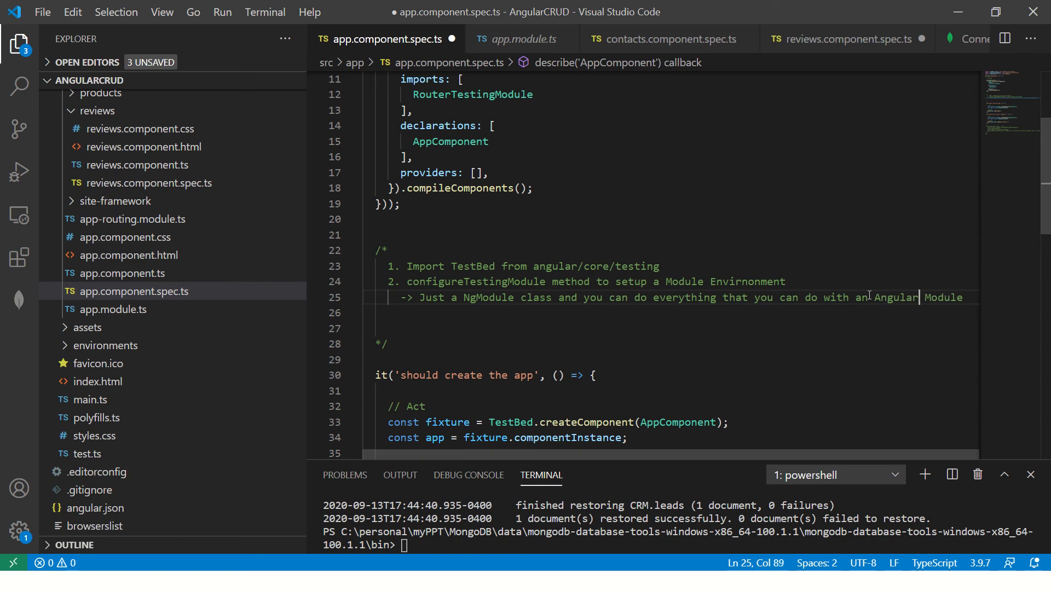
Add sub-points '-> almost all interviews' and '-> explan configure test module', then number note 3.
{"action": "type", "text": "->"}
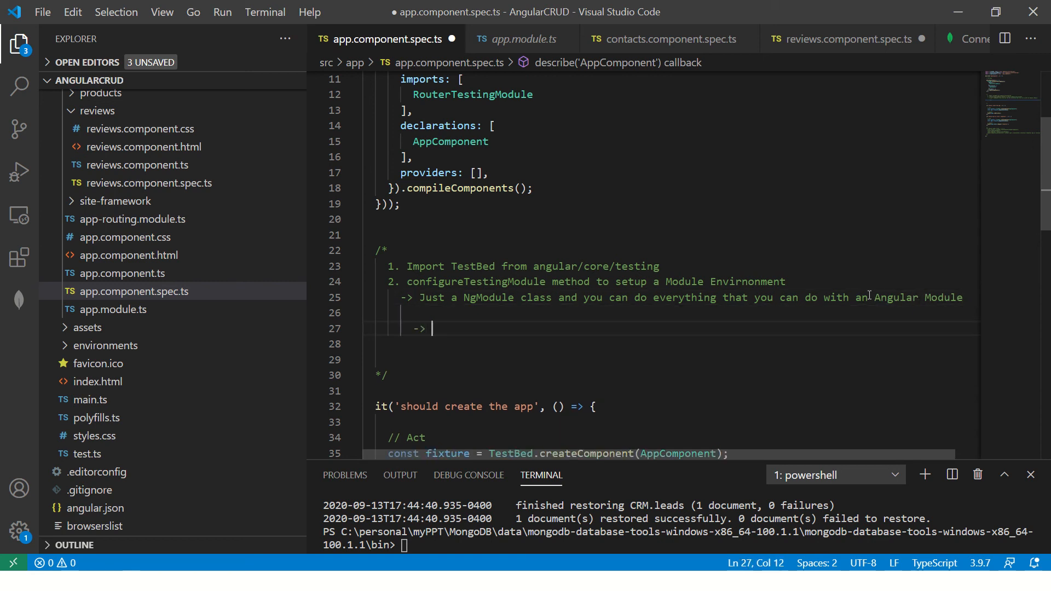
{"action": "type", "text": "almost all i"}
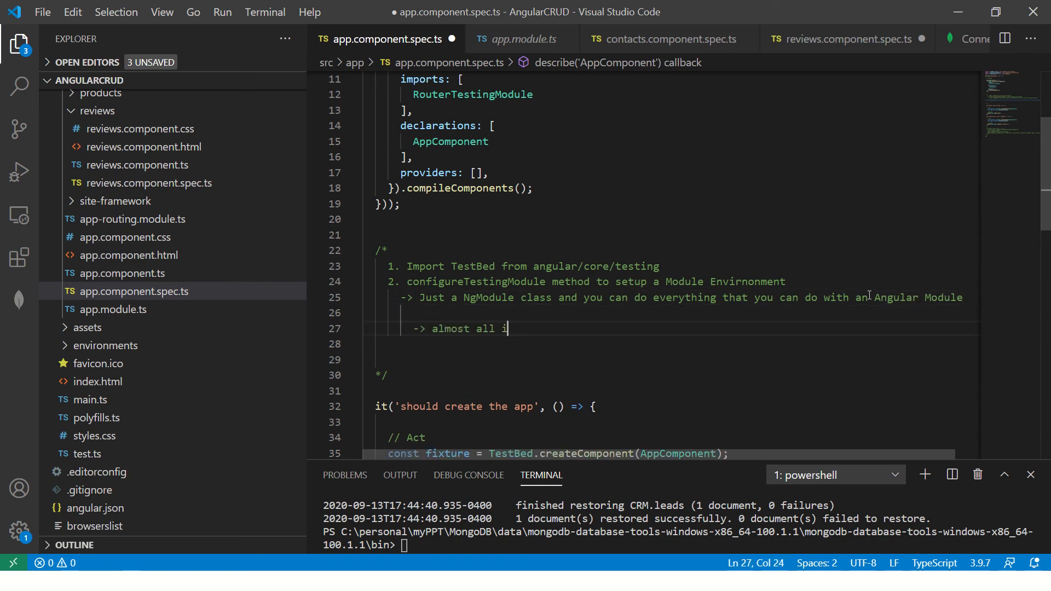
{"action": "type", "text": "nterviews"}
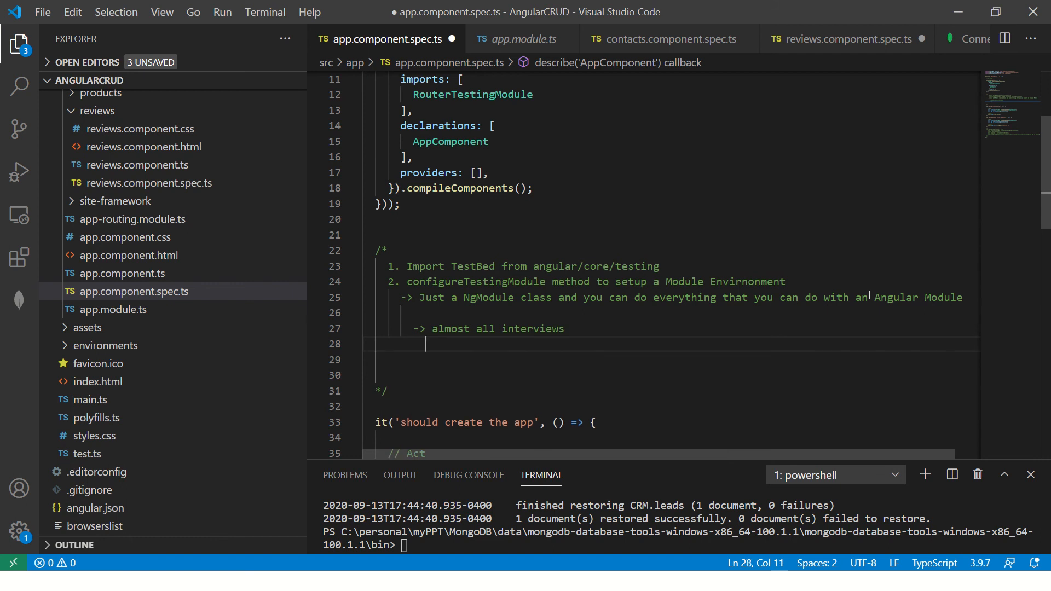
{"action": "type", "text": "-> ex"}
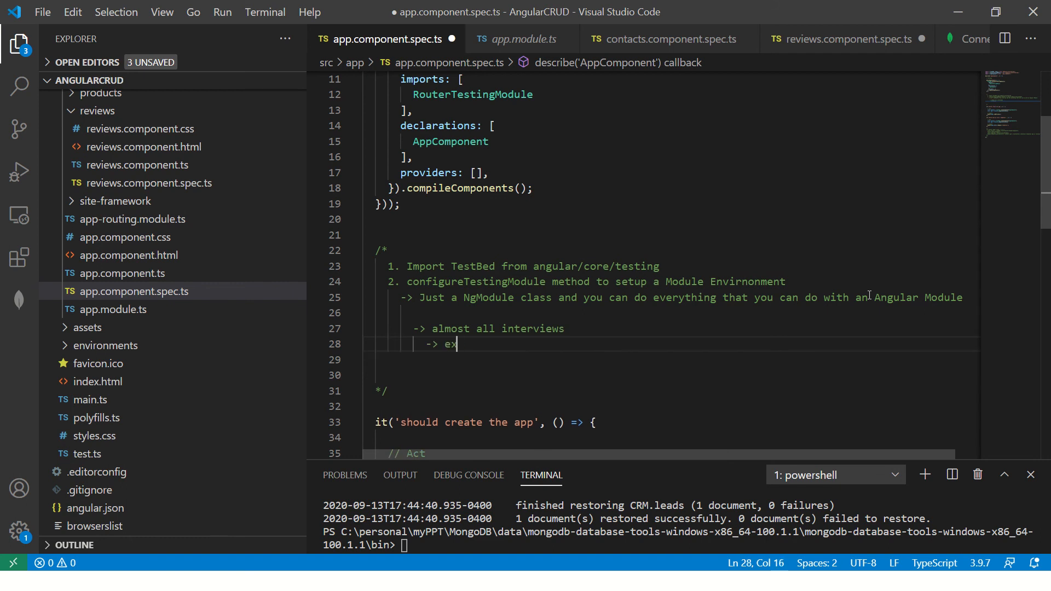
{"action": "type", "text": "plan configure test mod"}
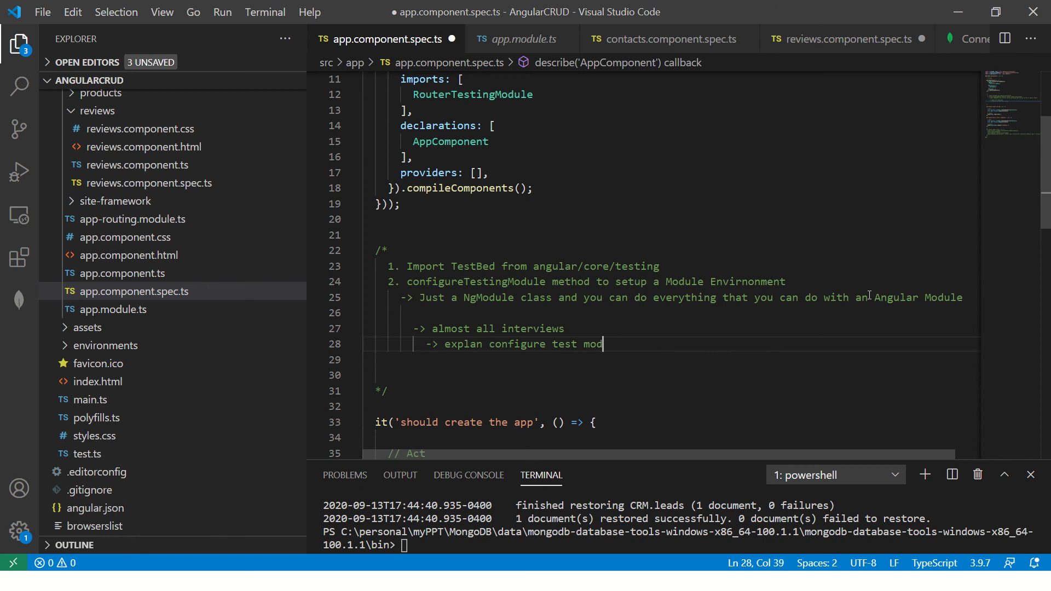
{"action": "type", "text": "ule"}
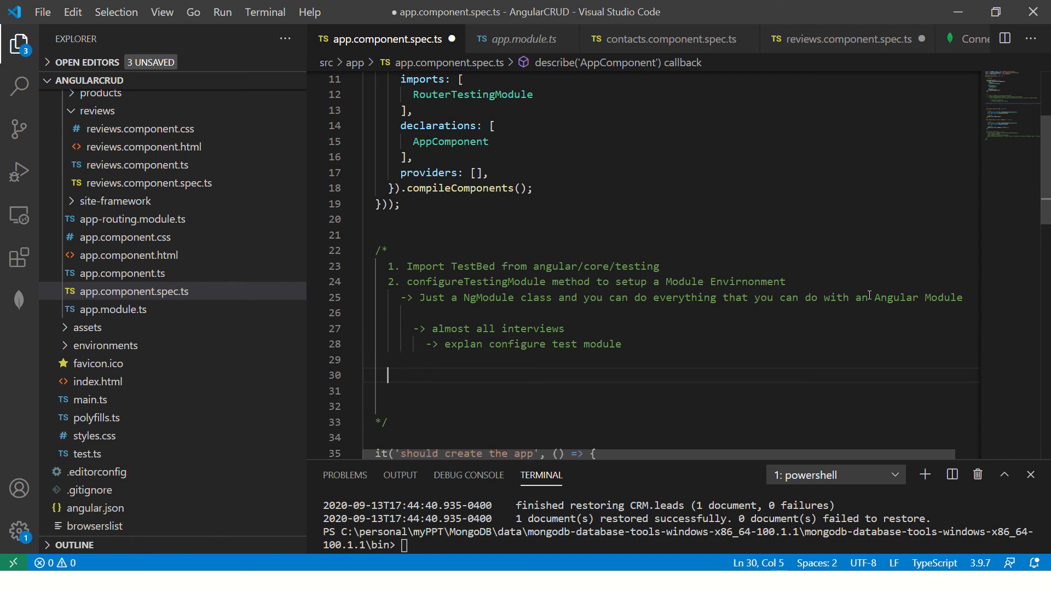
{"action": "type", "text": "3."}
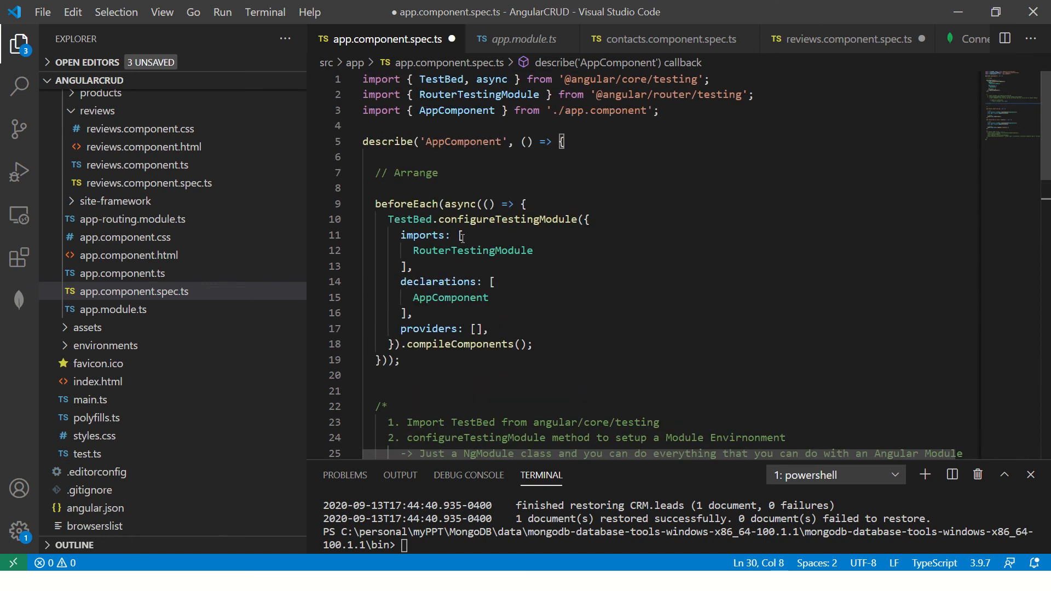
Write note 3 text: 'We can also use TestBed to create components'.
{"action": "scroll", "scroll_direction": "down", "scroll_amount": 3}
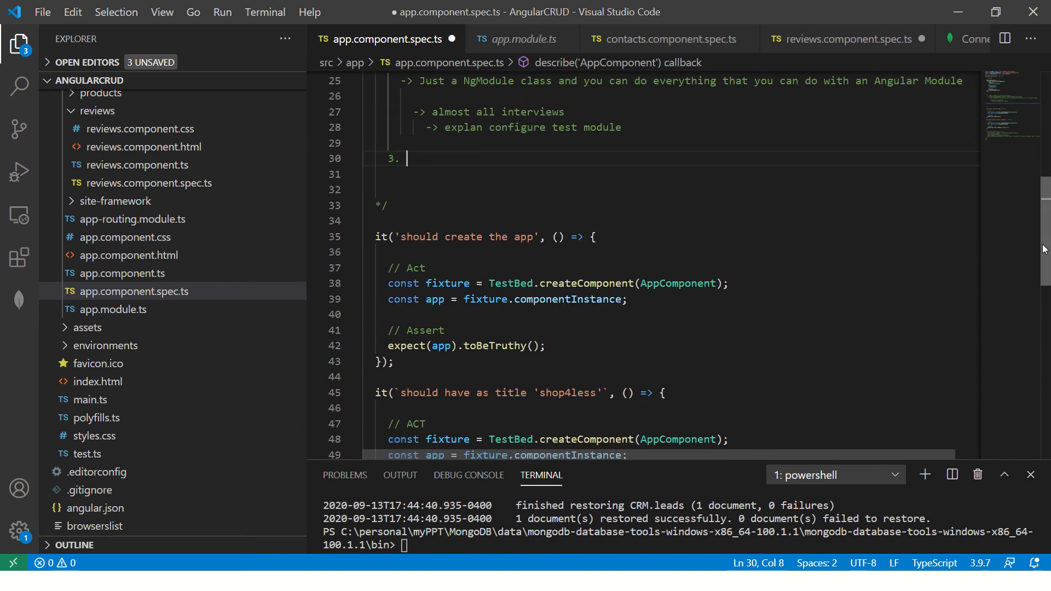
{"action": "type", "text": "We can"}
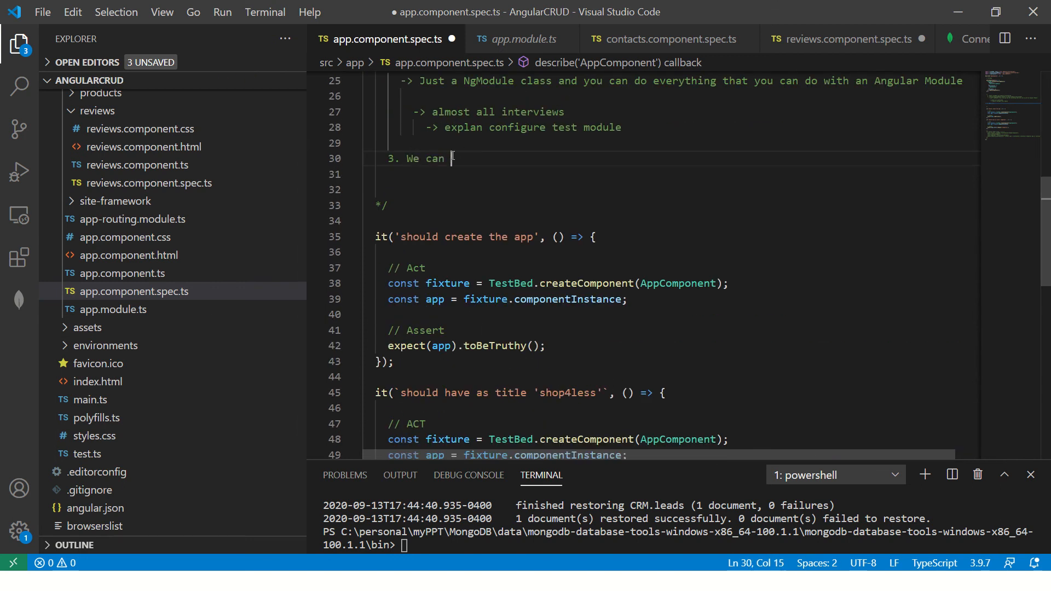
{"action": "type", "text": "also use TestBed to create c"}
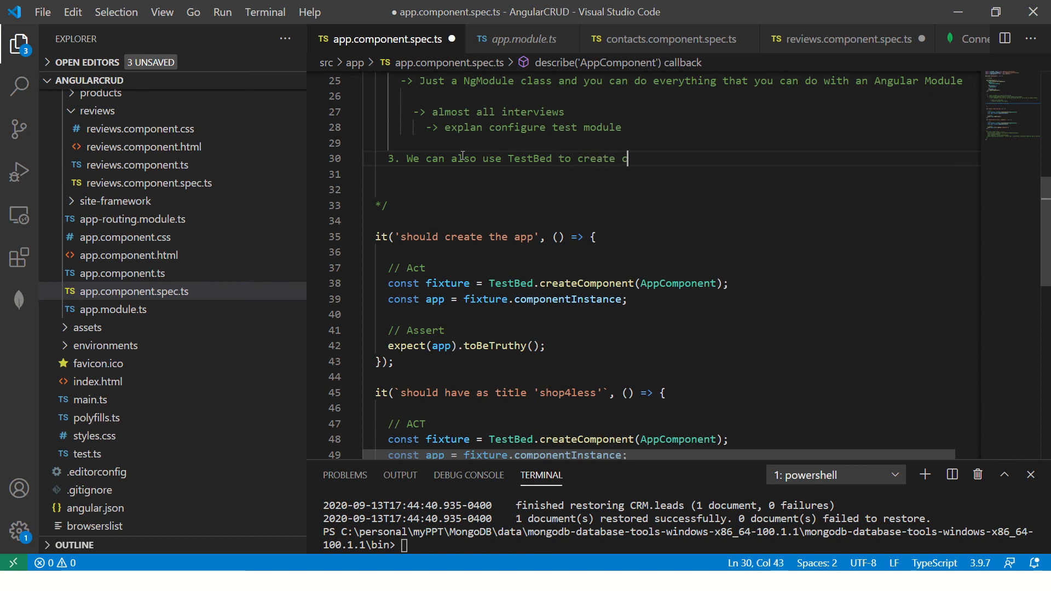
{"action": "type", "text": "omponents"}
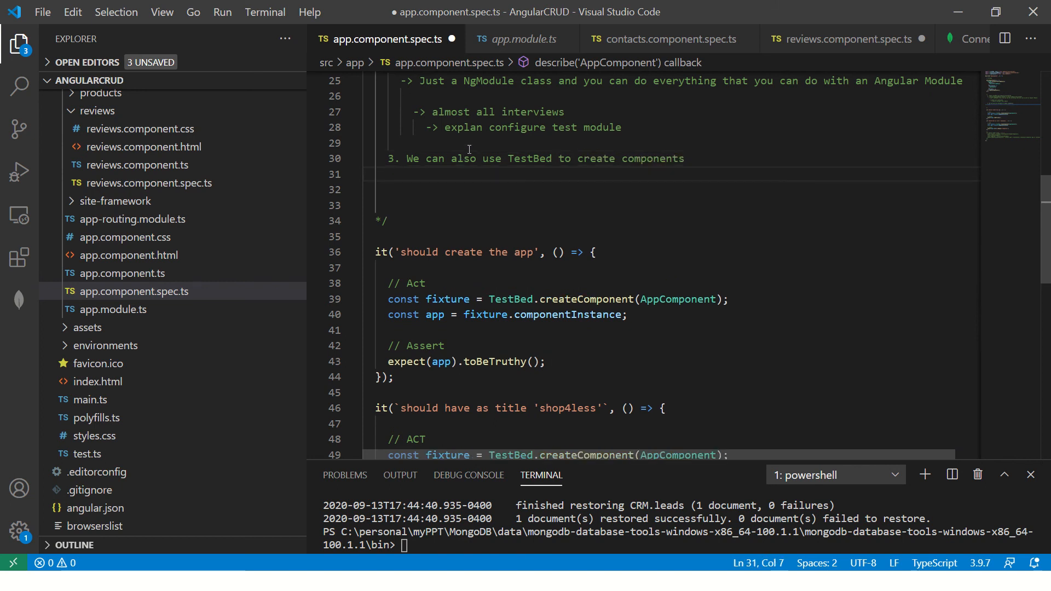
{"action": "left_click", "coordinate": [846, 39]}
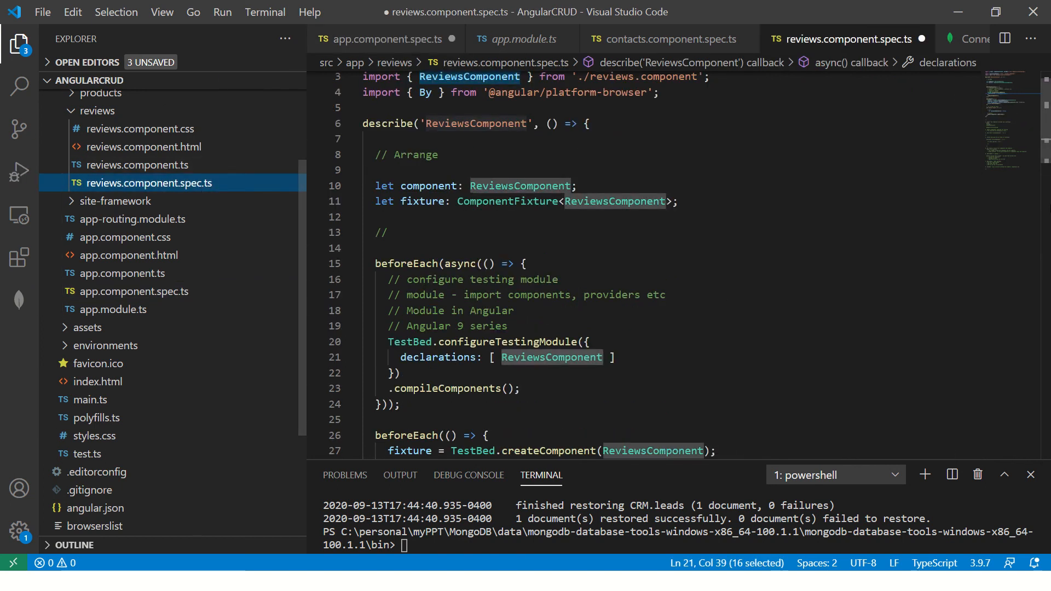
{"action": "scroll", "scroll_direction": "down", "scroll_amount": 3}
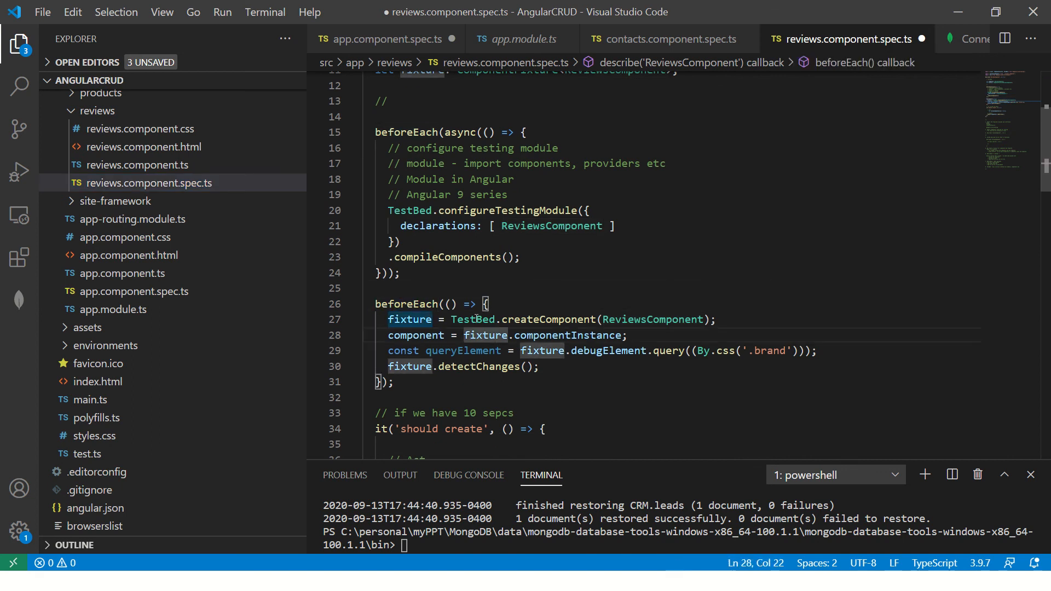
{"action": "left_click", "coordinate": [595, 318]}
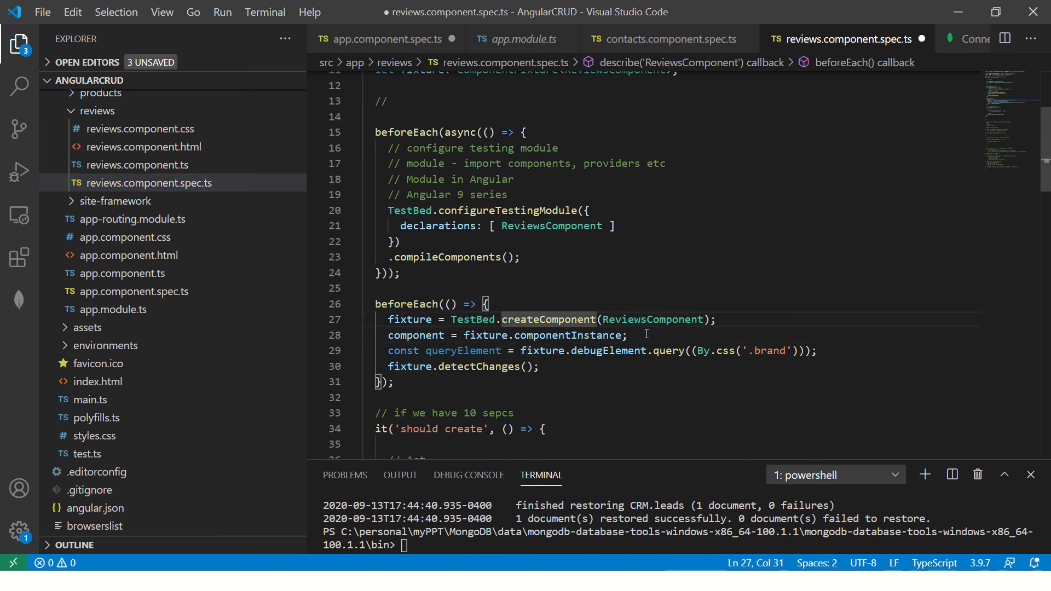
{"action": "double_click", "coordinate": [652, 319]}
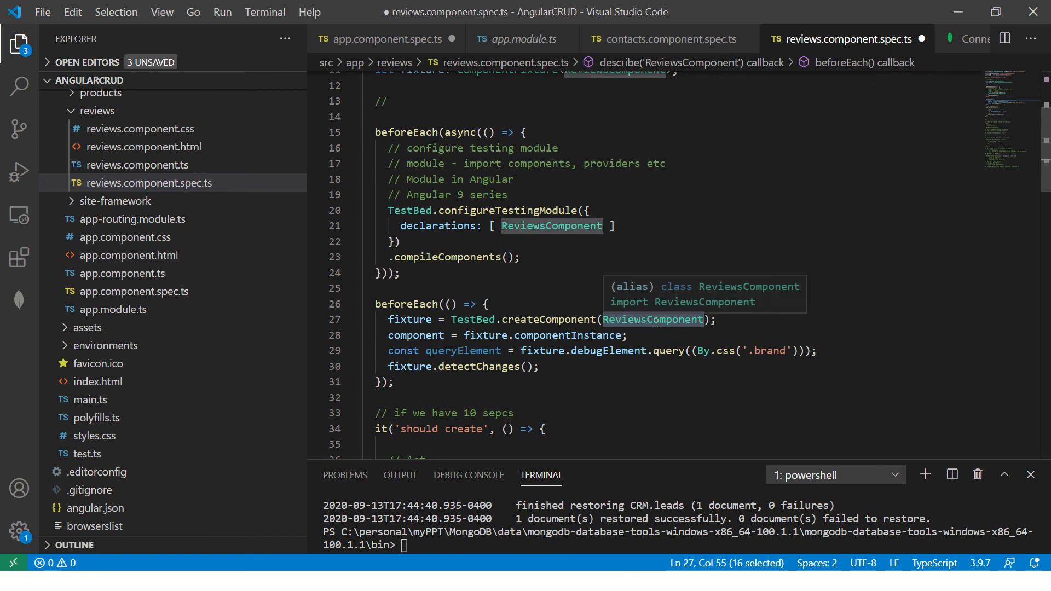
{"action": "mouse_move", "coordinate": [659, 335]}
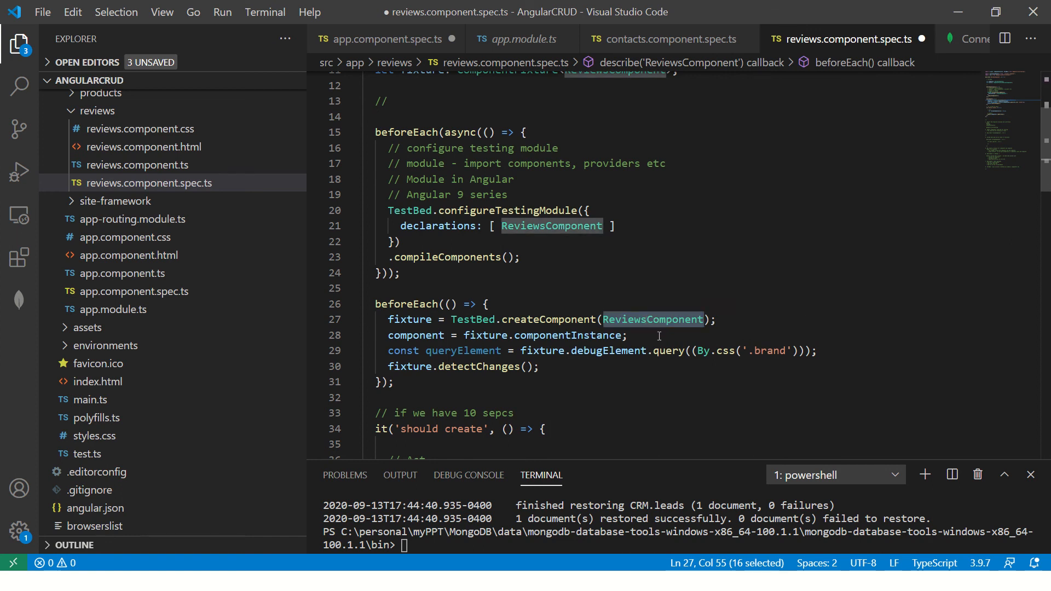
{"action": "double_click", "coordinate": [409, 318]}
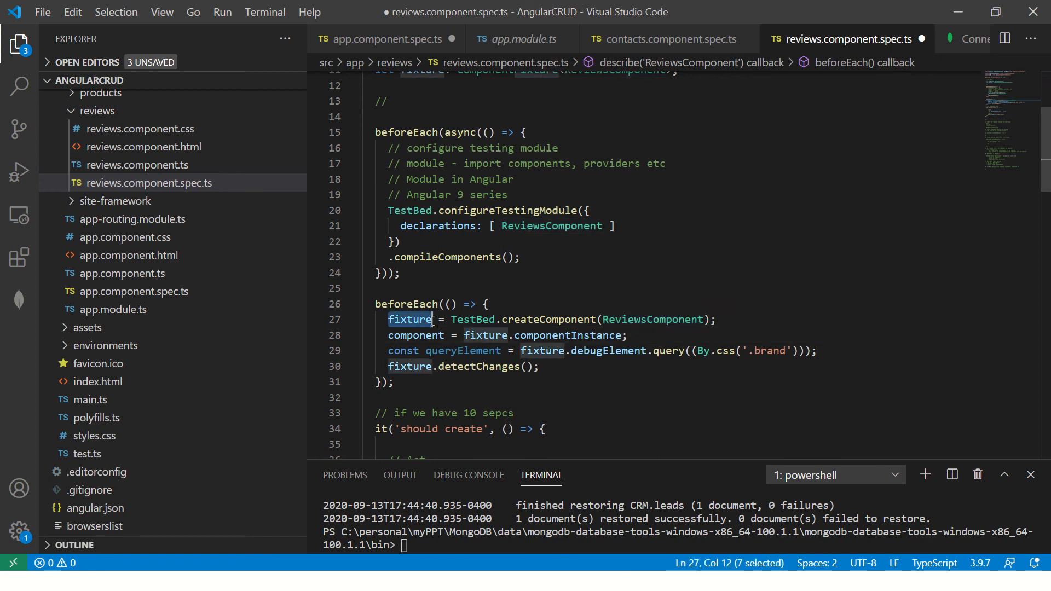
{"action": "left_click", "coordinate": [134, 291]}
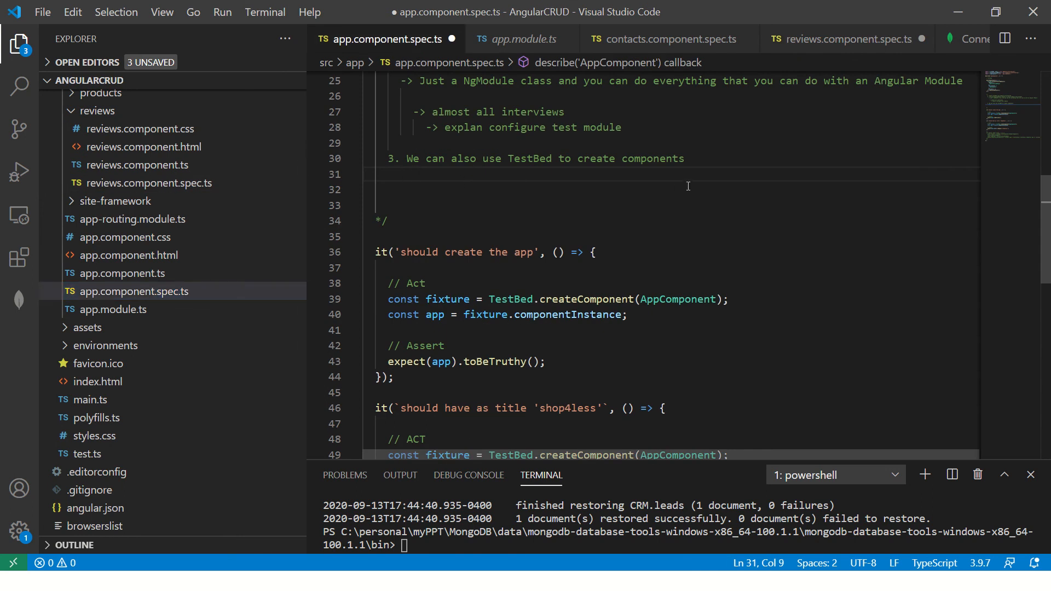
Under note 3 add '-> TestBed.createComponent method' and '-> Fixture'.
{"action": "type", "text": "->"}
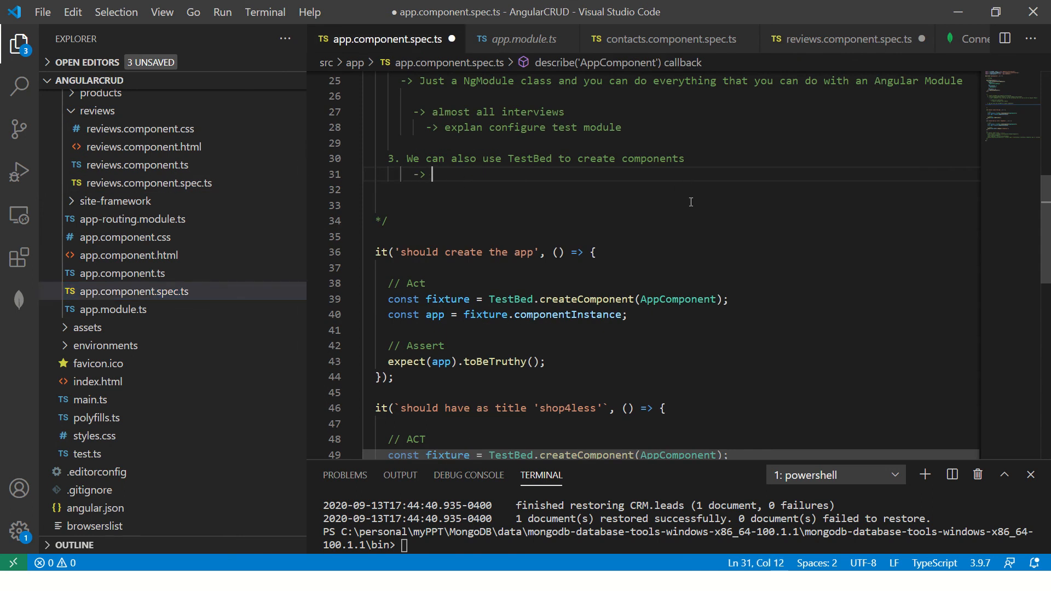
{"action": "type", "text": "TestBed."}
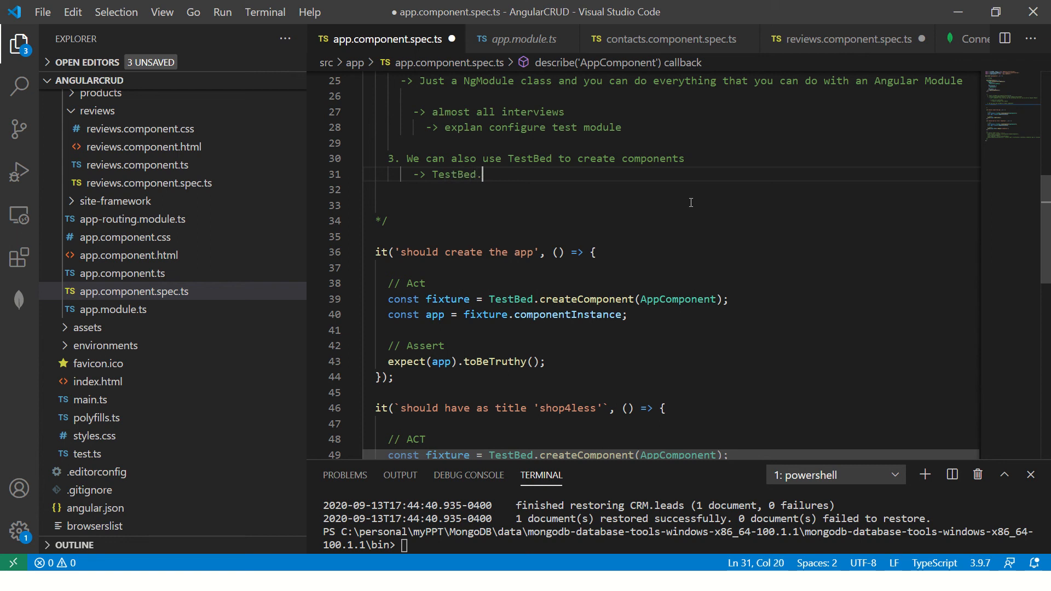
{"action": "type", "text": "createComponent"}
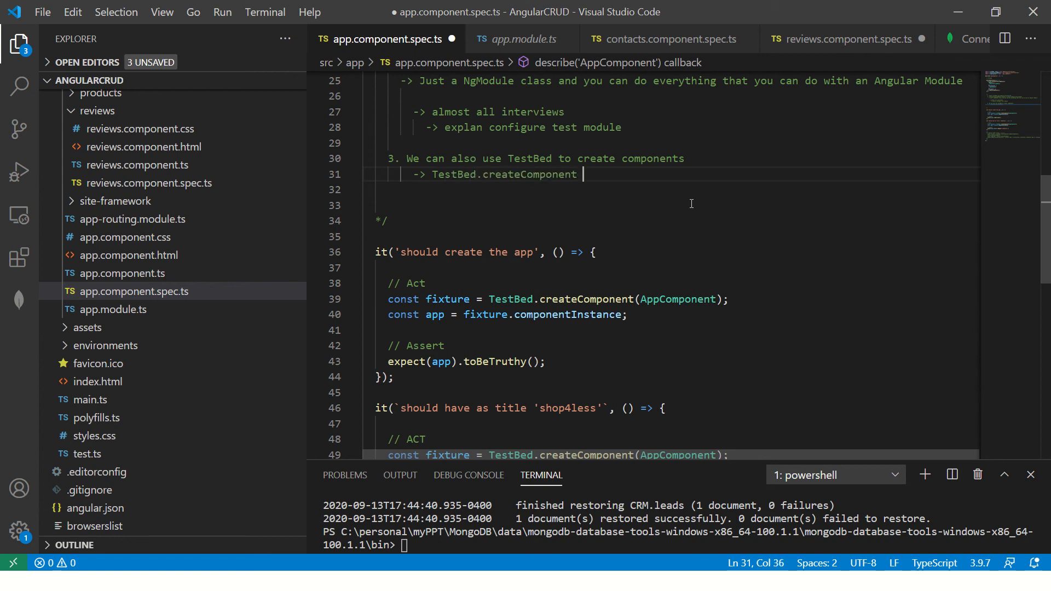
{"action": "type", "text": "method"}
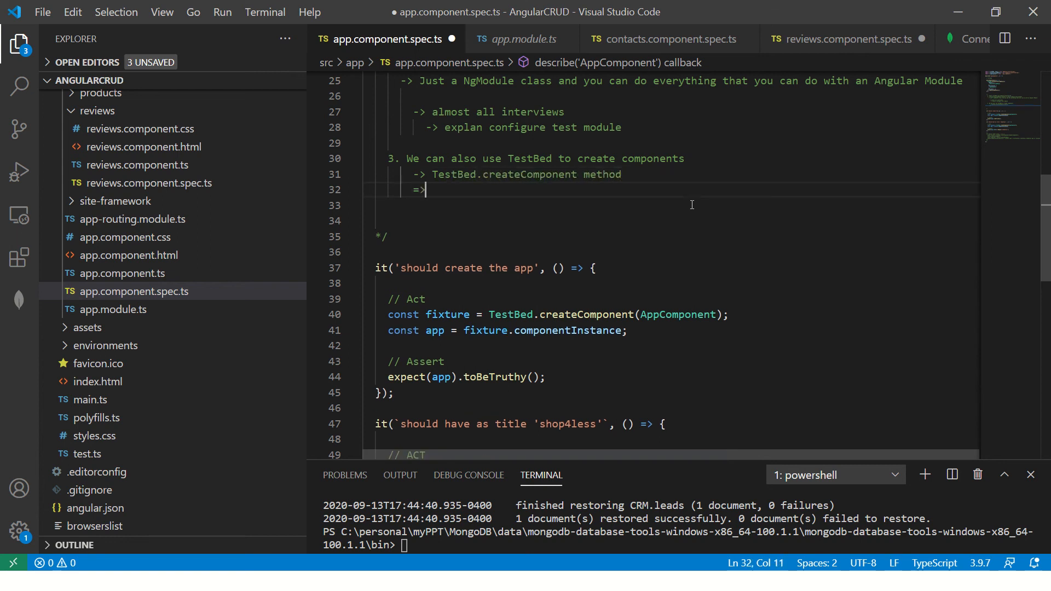
{"action": "type", "text": "Fixture"}
{"action": "left_click", "coordinate": [670, 220]}
{"action": "type", "text": "4."}
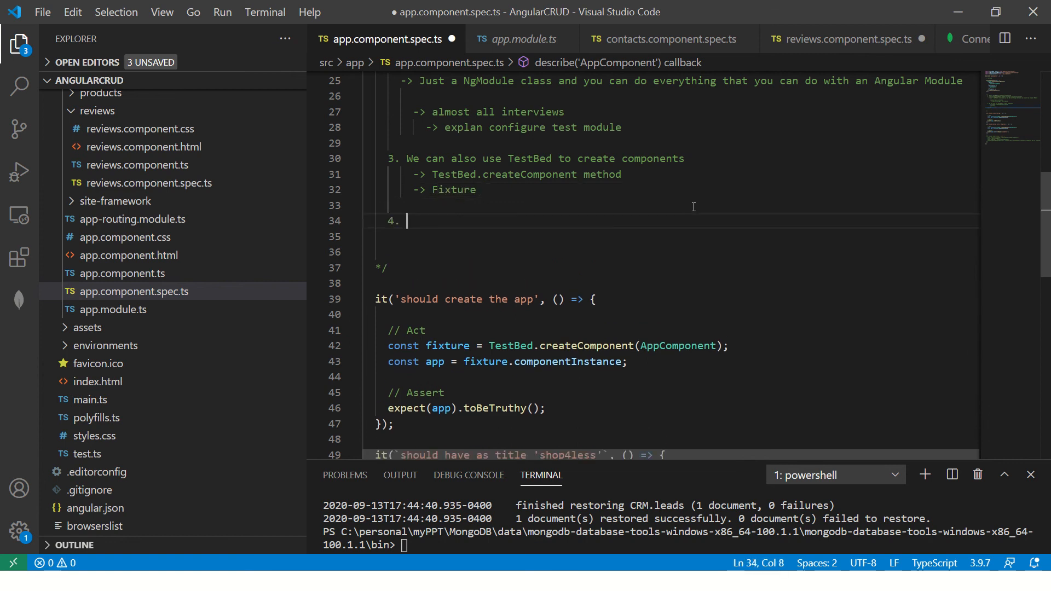
Write '4. Fixture - What's a fixture? -> It's a wrapper around component and it's template'.
{"action": "type", "text": "Fixture -"}
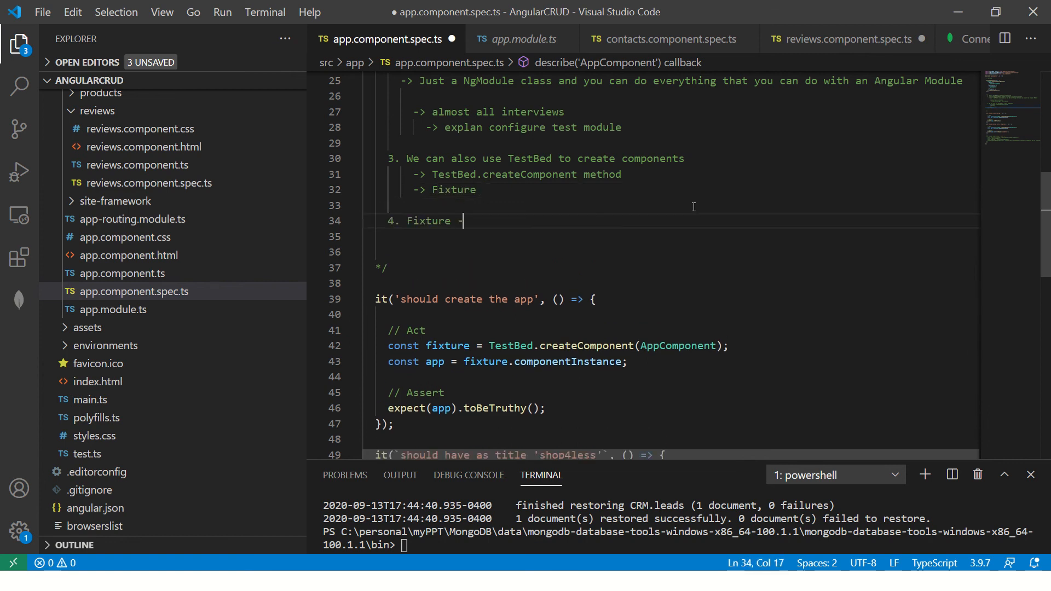
{"action": "type", "text": "What"}
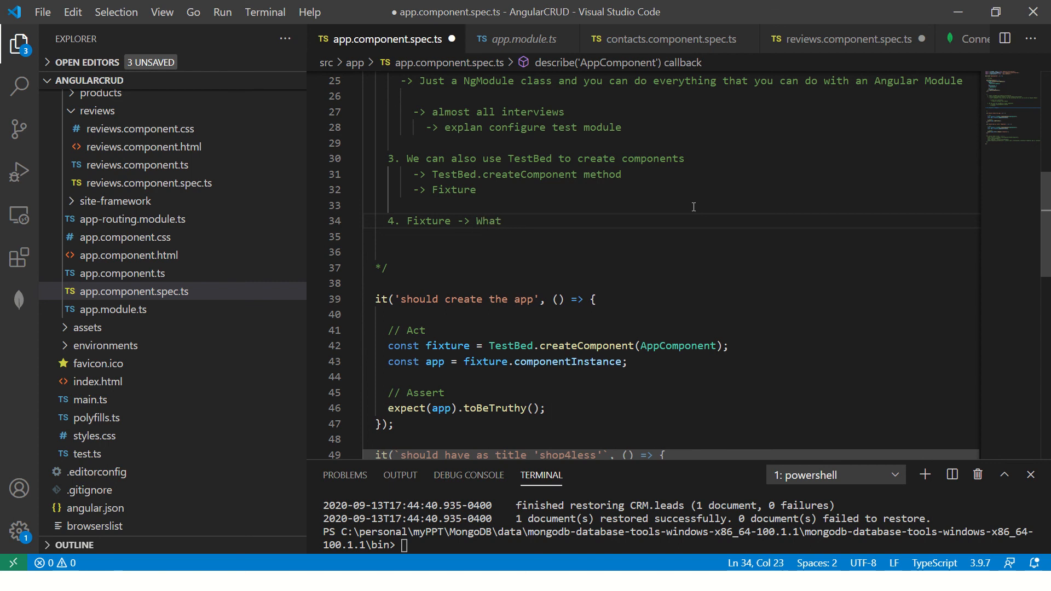
{"action": "type", "text": "'s a fixture?"}
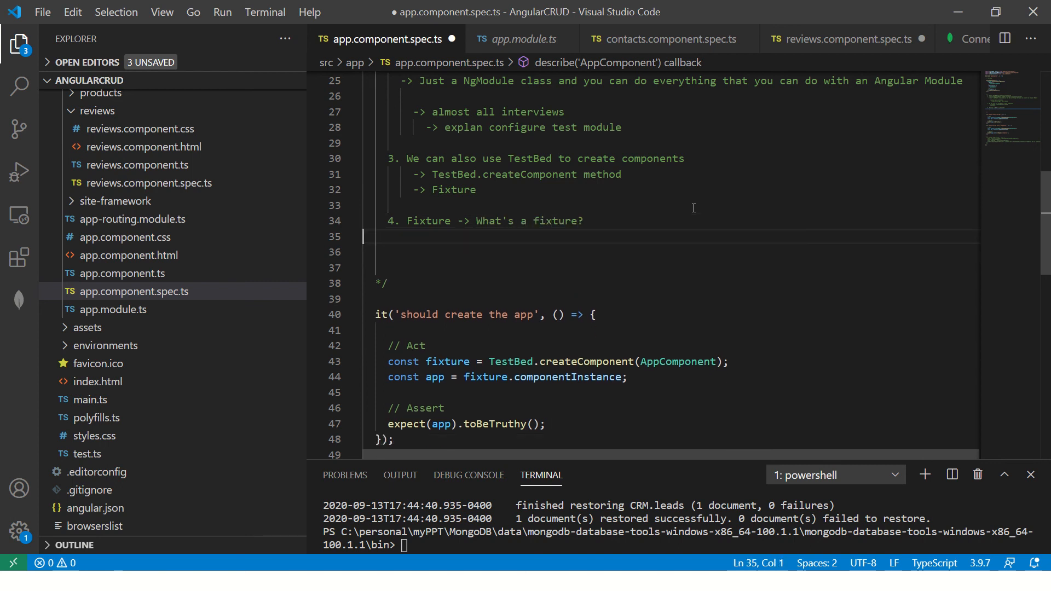
{"action": "type", "text": "->"}
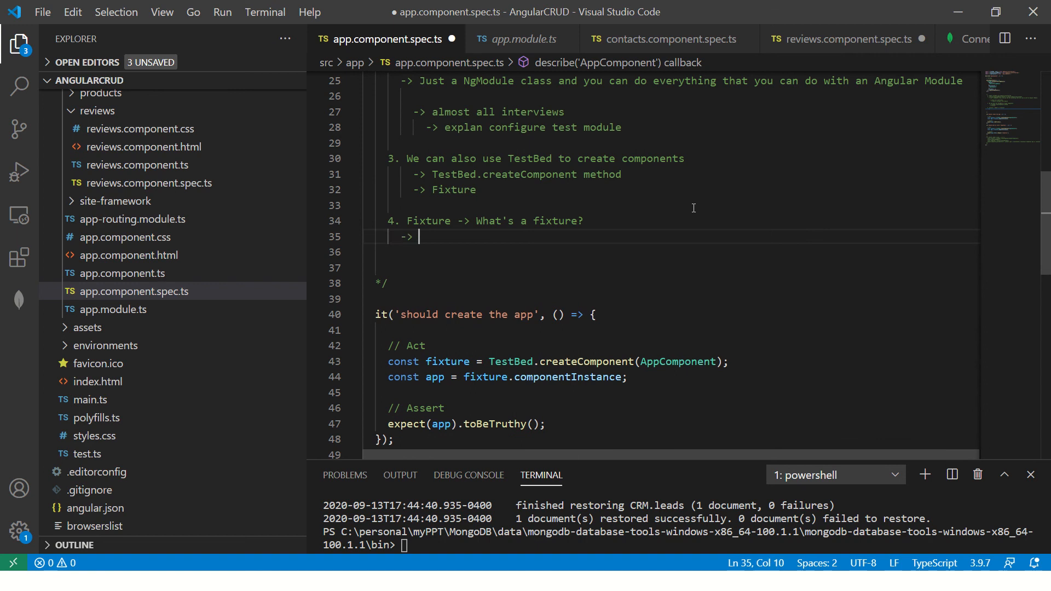
{"action": "type", "text": "It's a wrappe"}
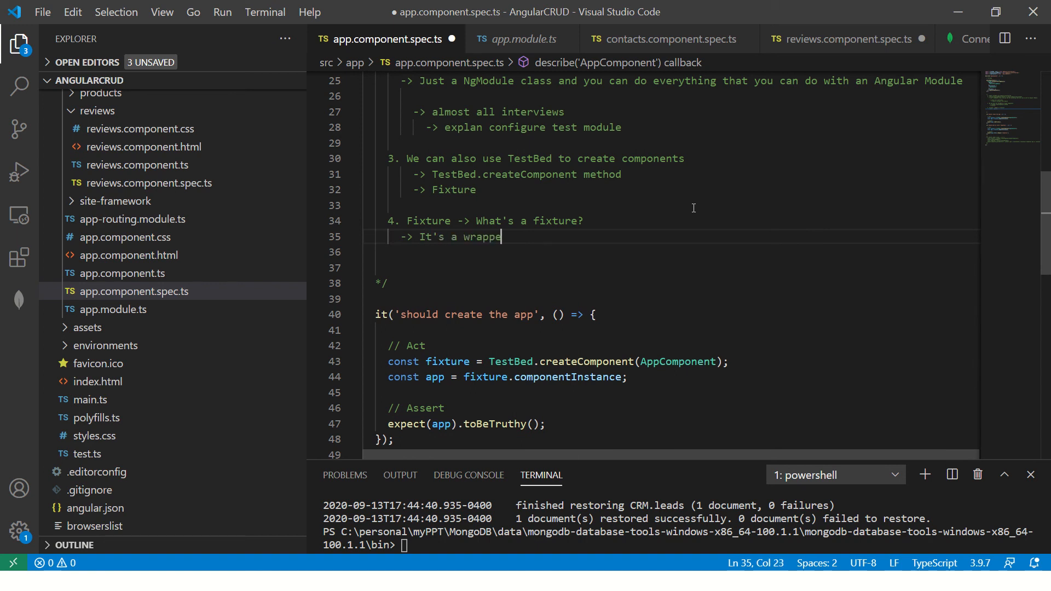
{"action": "type", "text": "r around compo"}
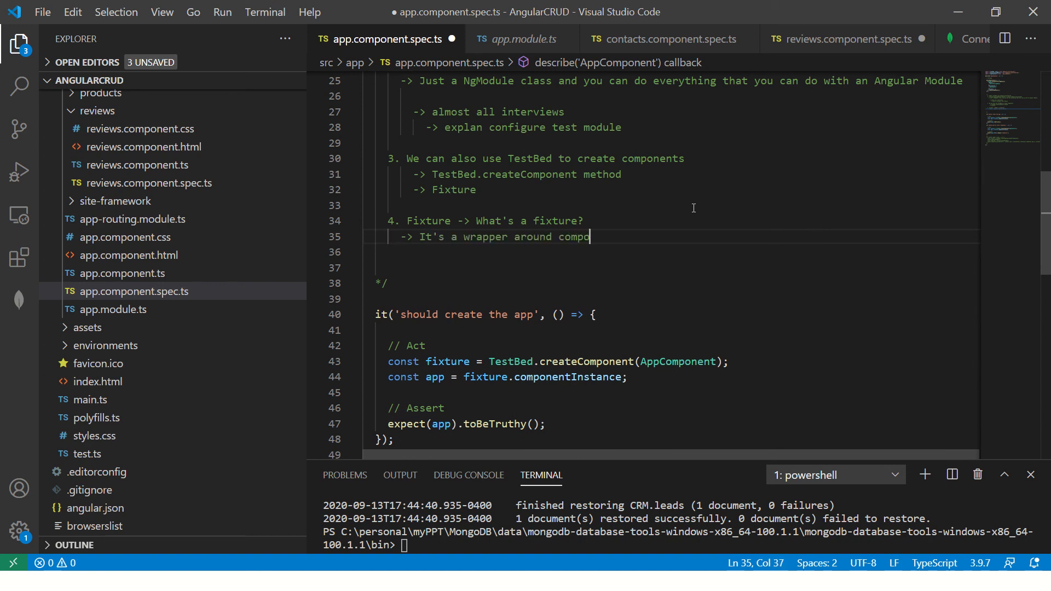
{"action": "type", "text": "nent and it's t"}
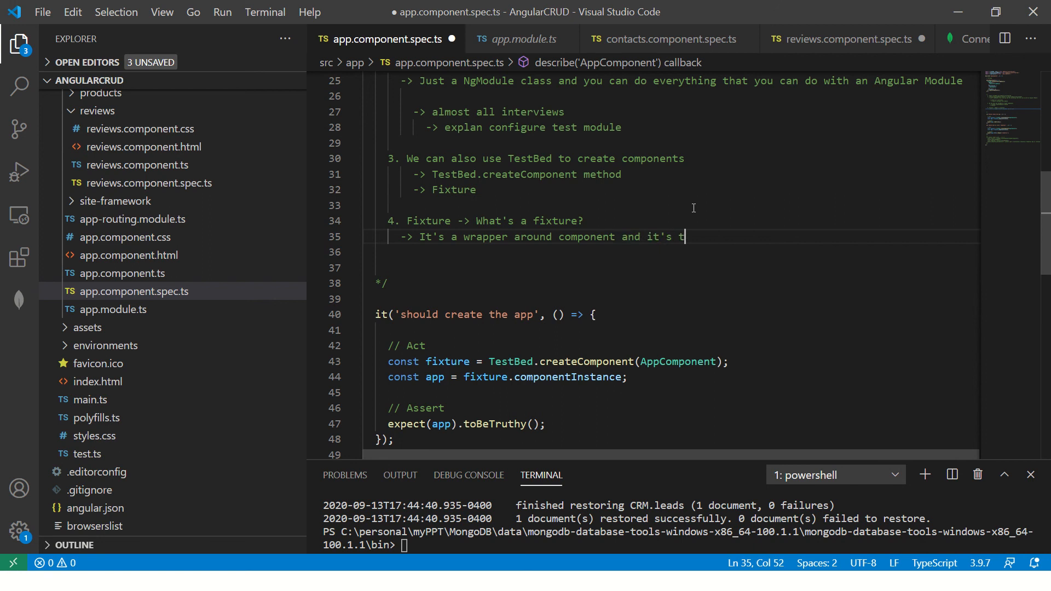
{"action": "type", "text": "emplate"}
{"action": "left_click", "coordinate": [671, 252]}
{"action": "type", "text": "-> In s"}
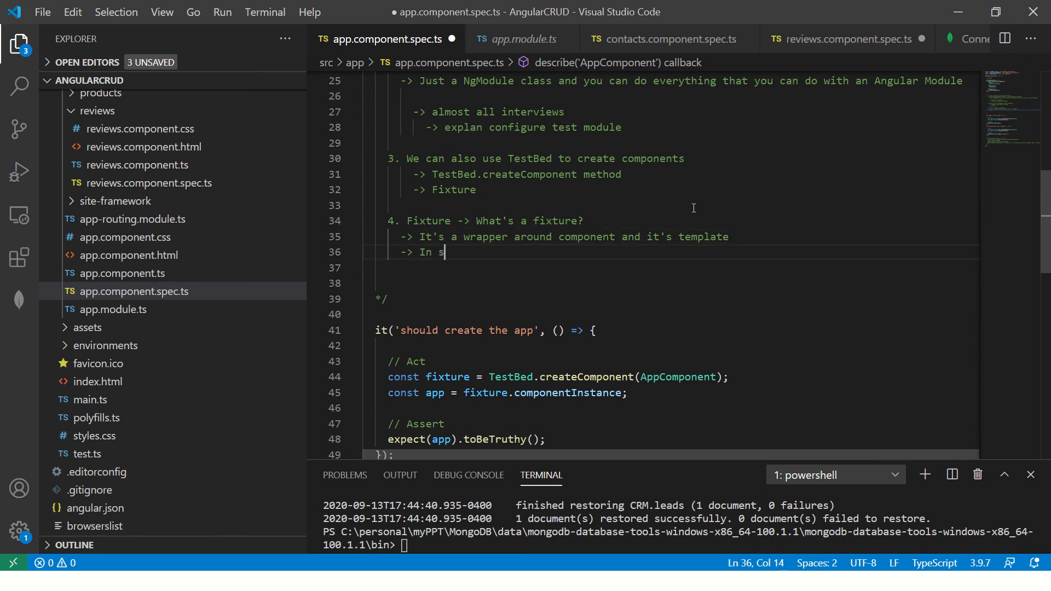
Add 'simple words -> using Fixture we can access the component class properties as well as template elements'.
{"action": "type", "text": "imple words ->"}
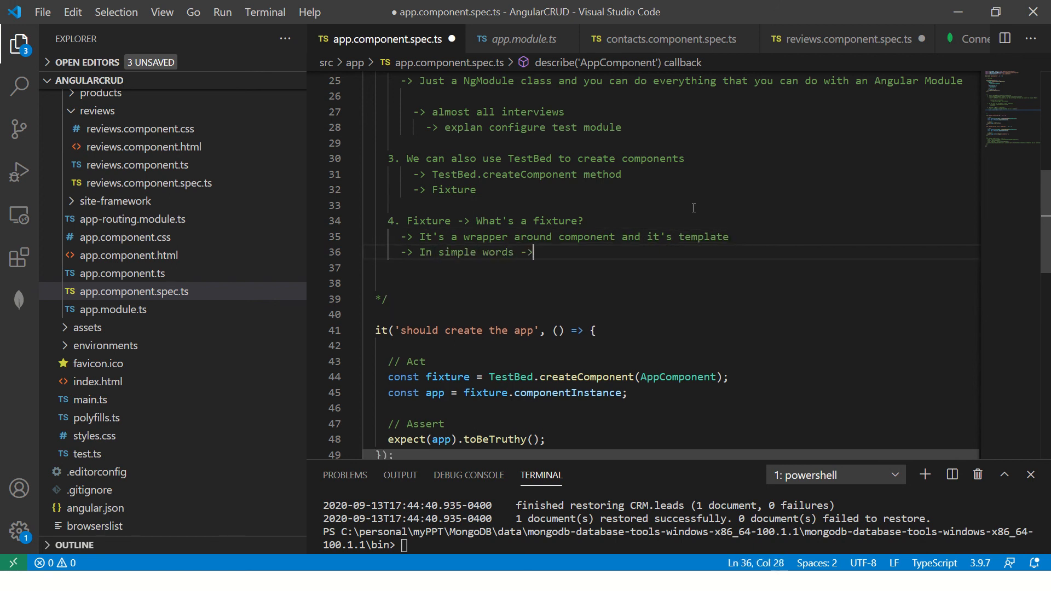
{"action": "type", "text": "using Fixture"}
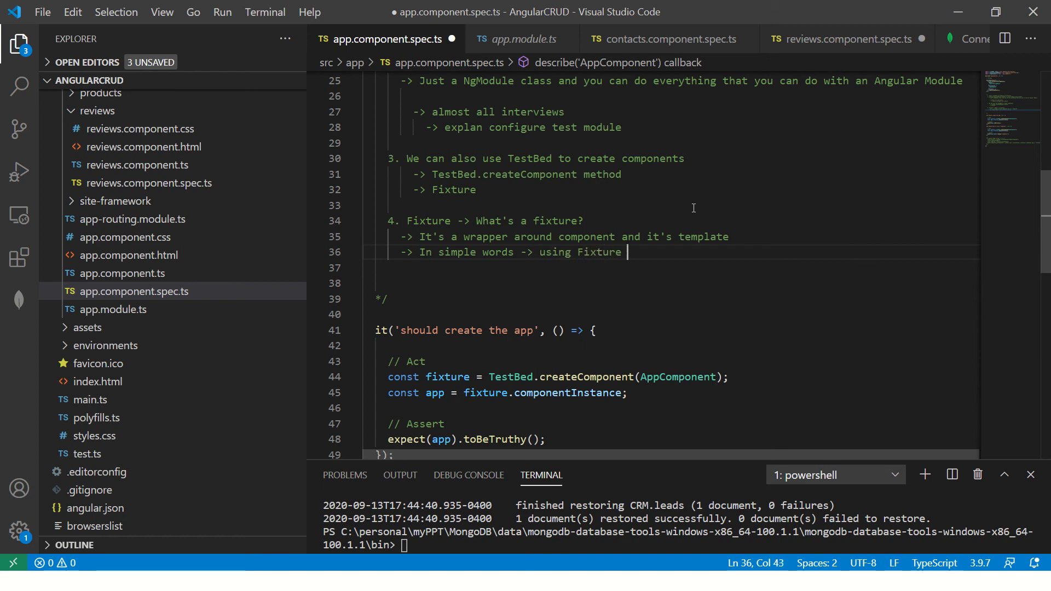
{"action": "type", "text": "we can access th"}
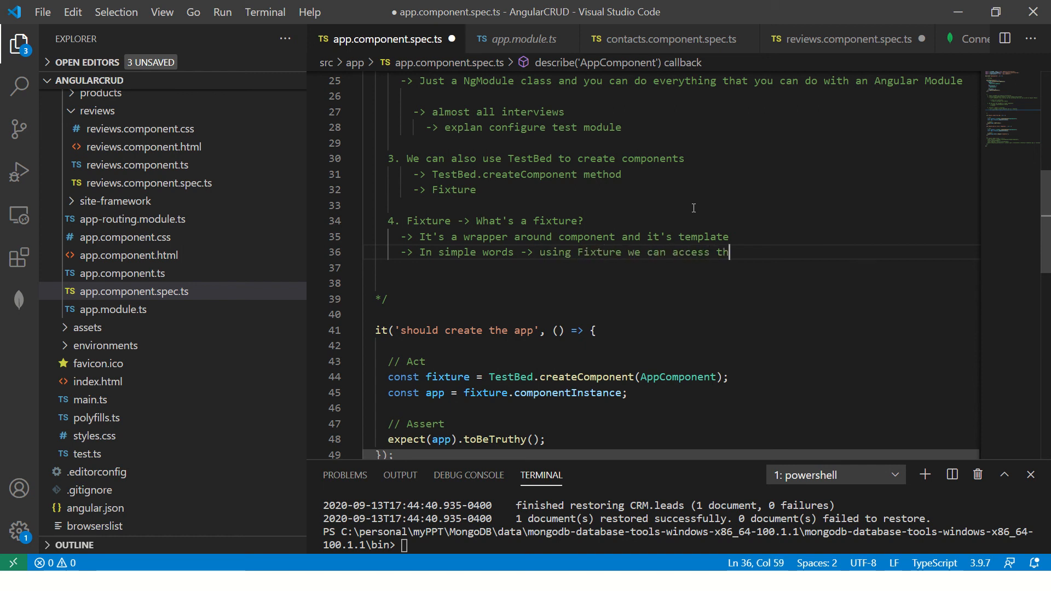
{"action": "type", "text": "e component's"}
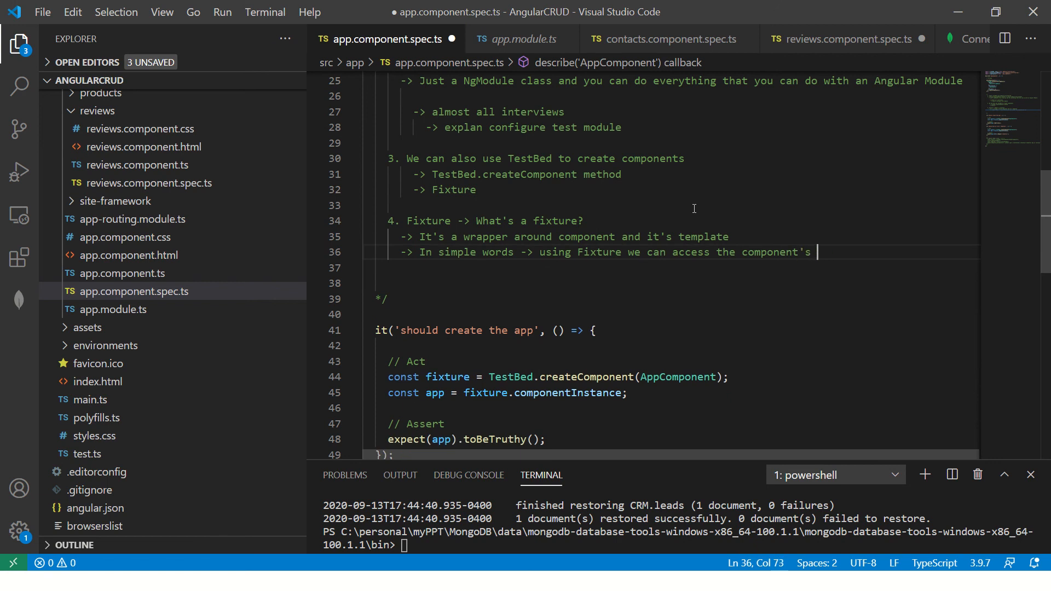
{"action": "type", "text": "clas"}
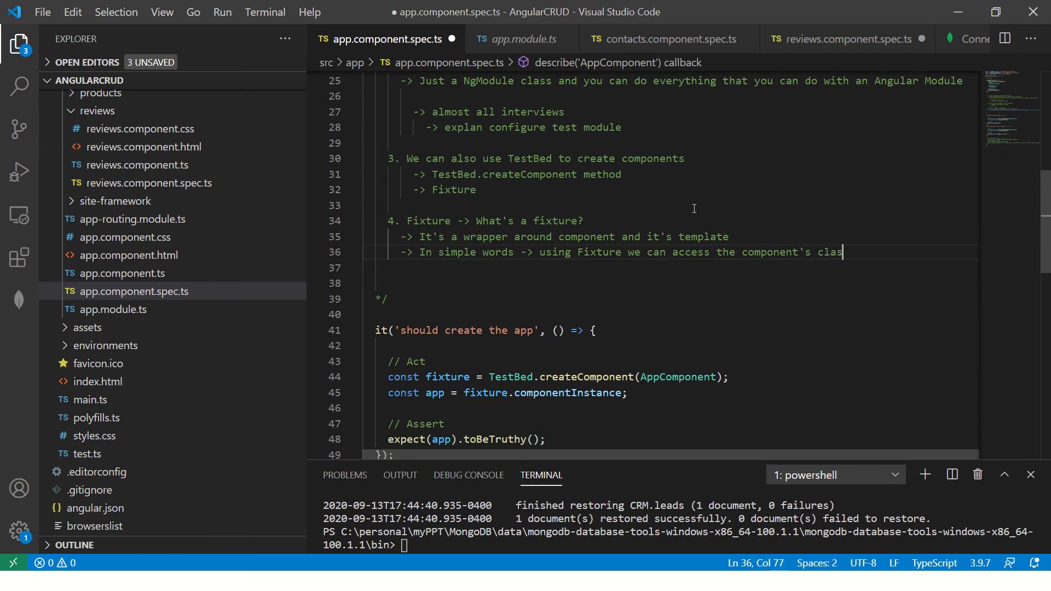
{"action": "type", "text": "s properties"}
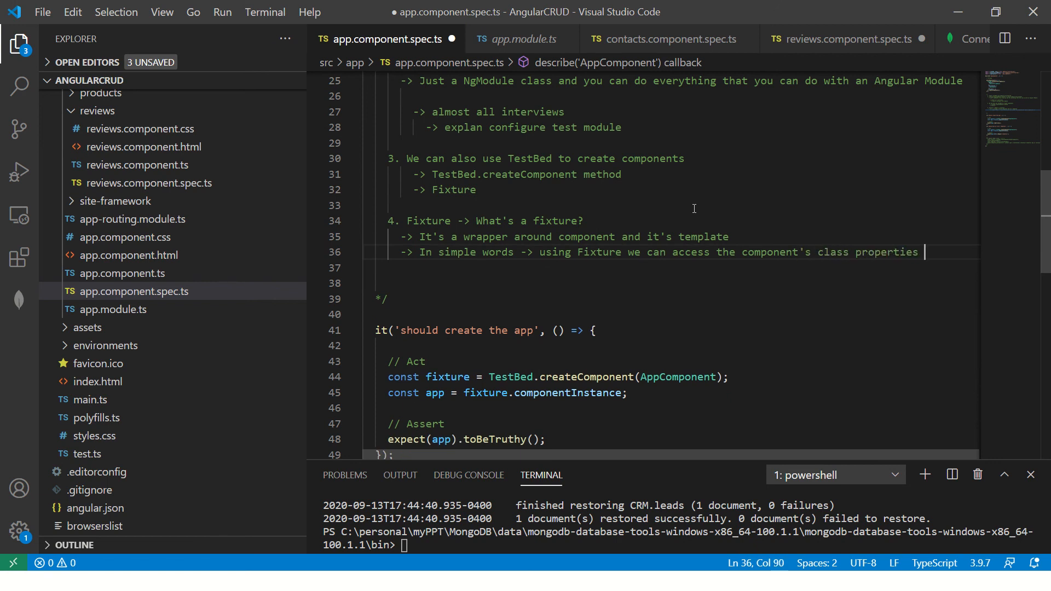
{"action": "type", "text": "as well as templ"}
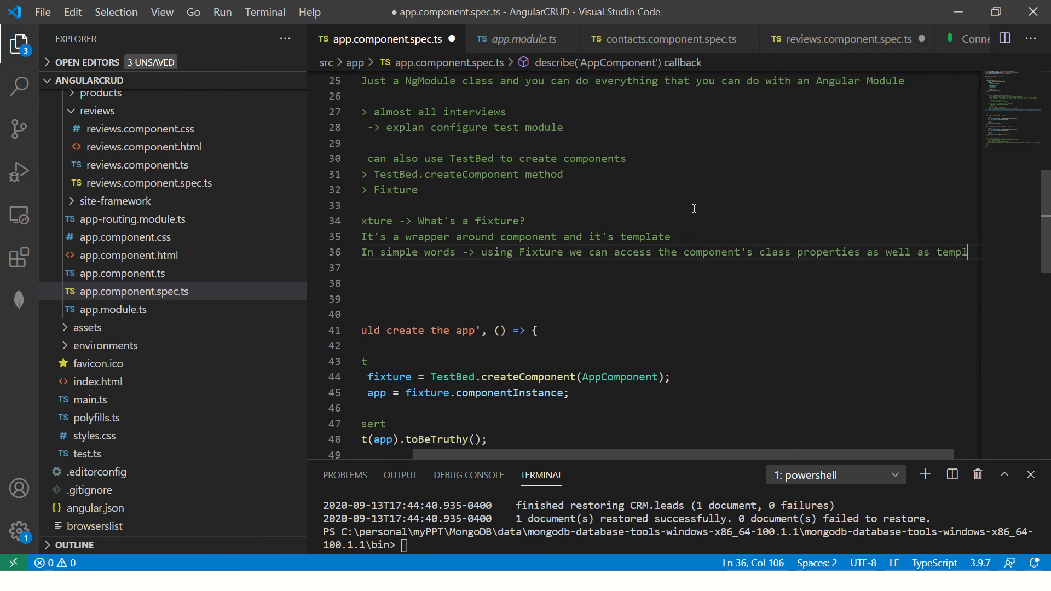
{"action": "type", "text": "element"}
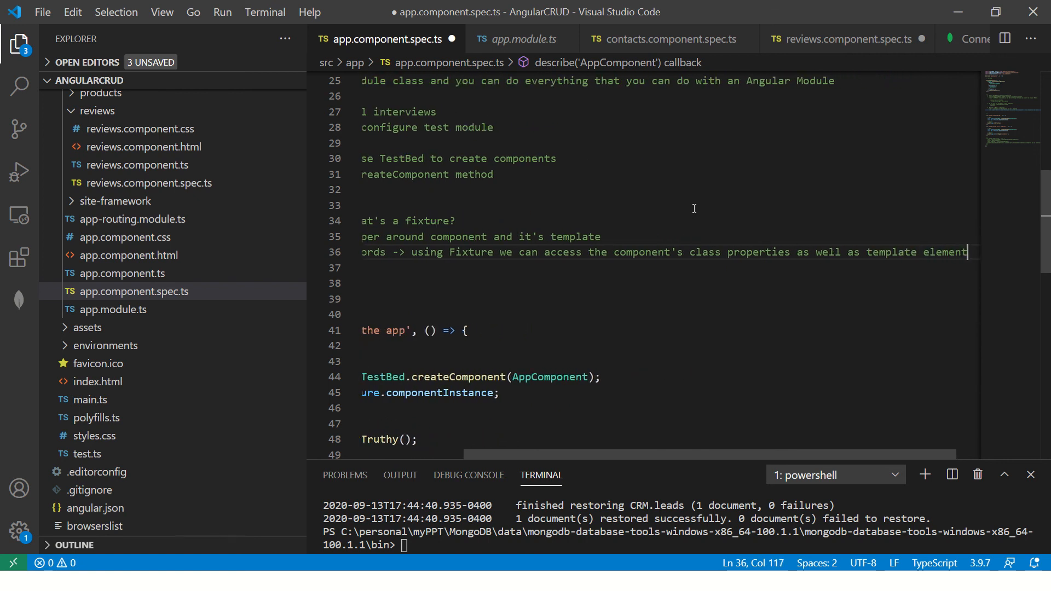
{"action": "type", "text": "s"}
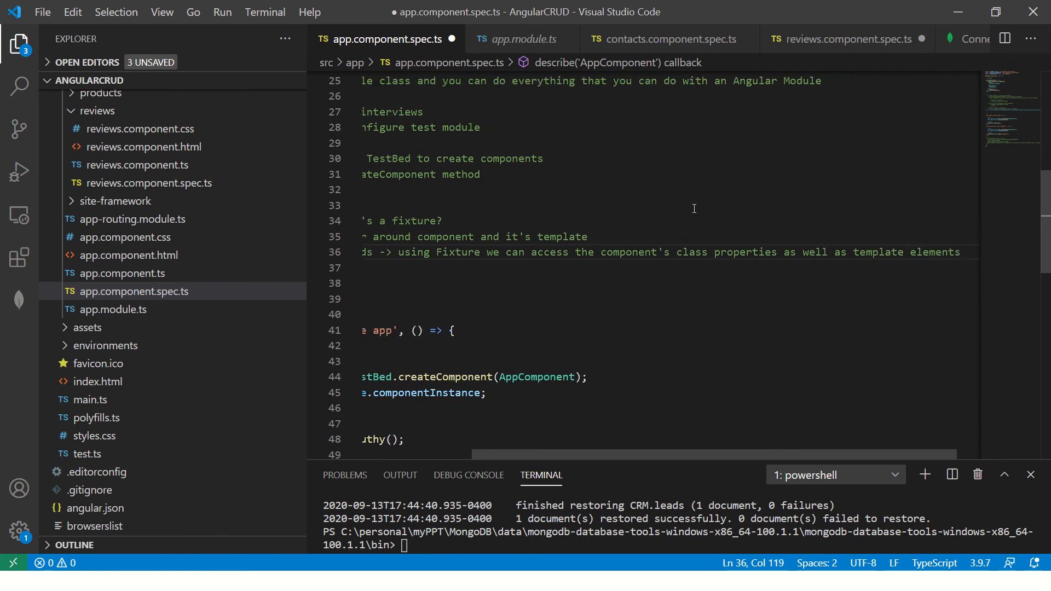
{"action": "scroll", "scroll_direction": "left", "scroll_amount": 3}
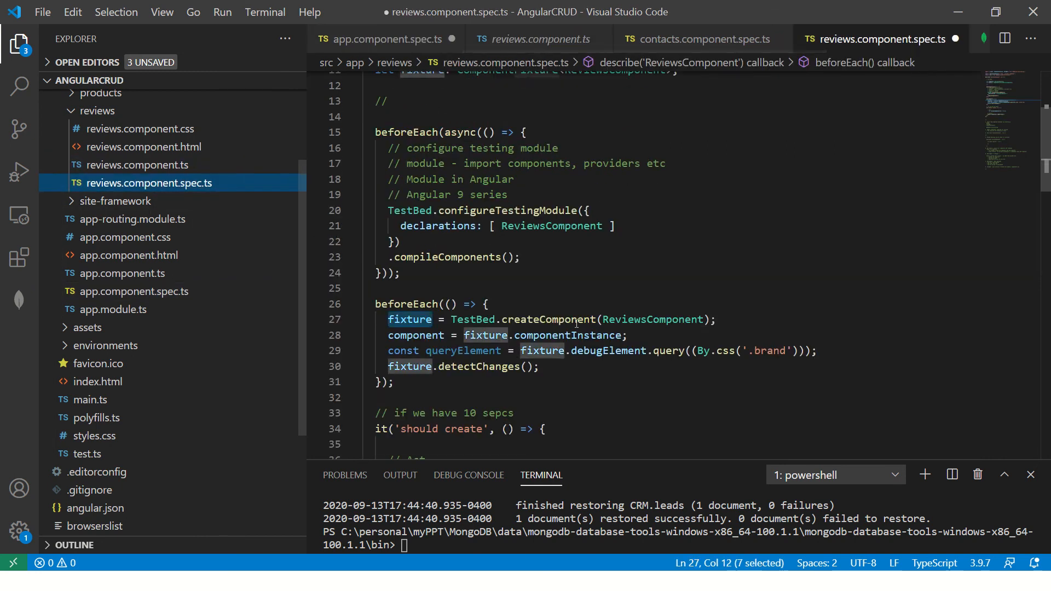
{"action": "double_click", "coordinate": [568, 335]}
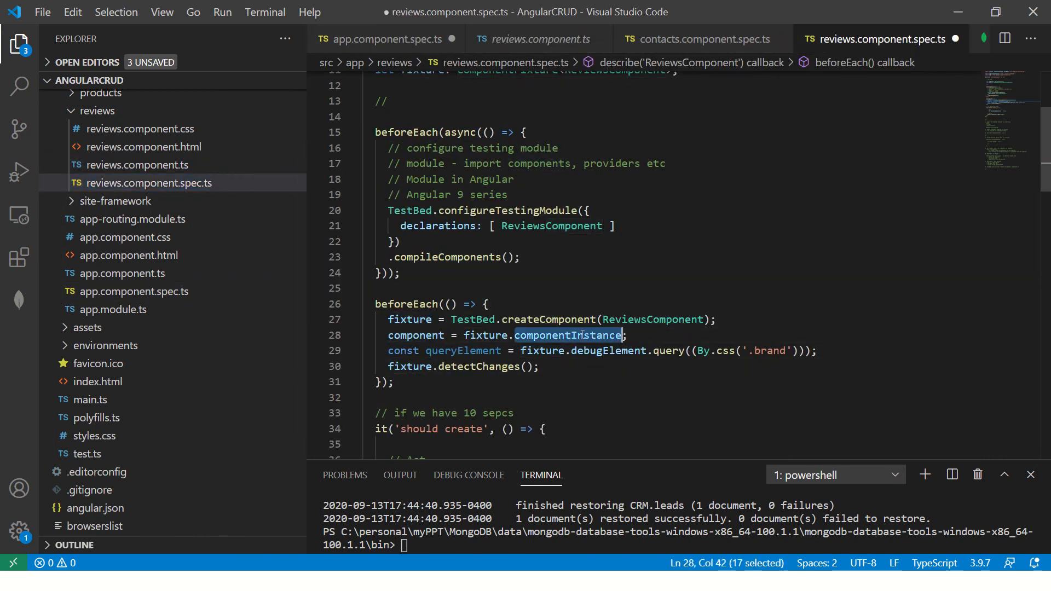
{"action": "double_click", "coordinate": [416, 334]}
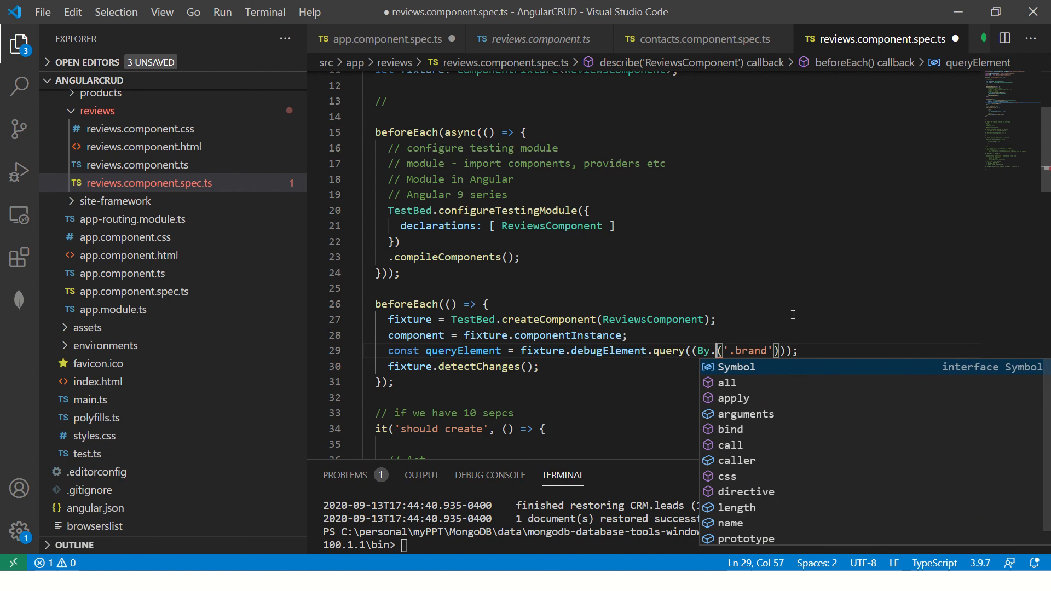
{"action": "type", "text": "css"}
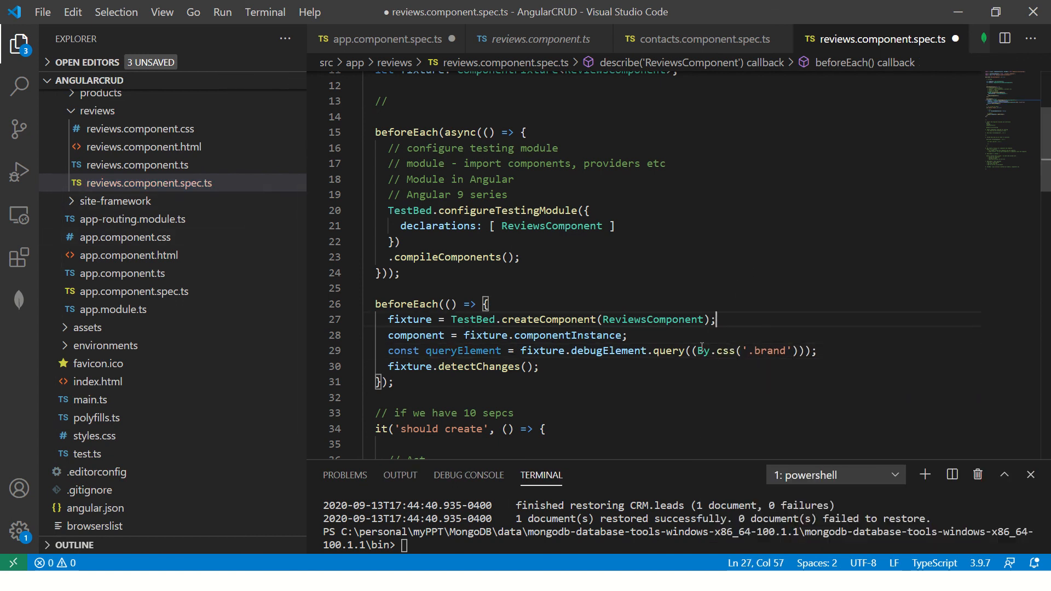
{"action": "left_click", "coordinate": [443, 384]}
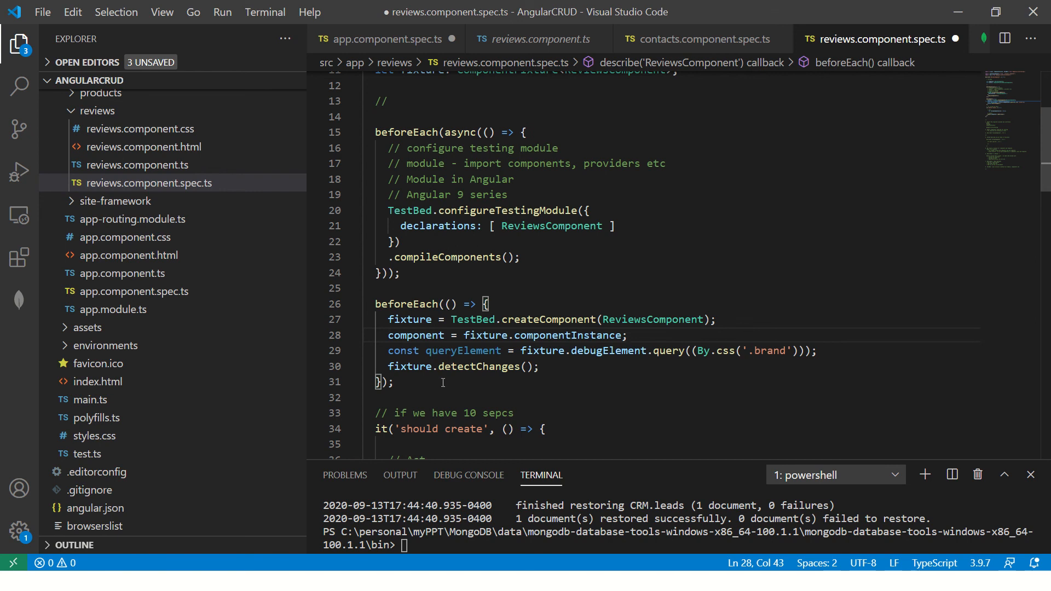
{"action": "left_click_drag", "start_coordinate": [388, 210], "coordinate": [521, 257]}
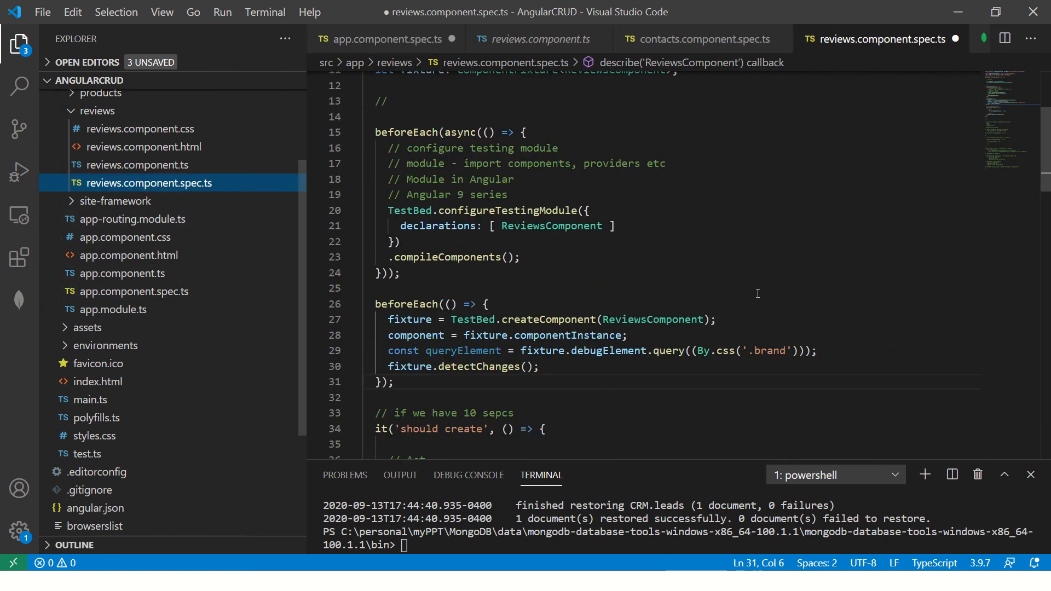
Add 'var s = TestBed.' in the reviews spec's beforeEach and browse IntelliSense to the override methods.
{"action": "left_click", "coordinate": [716, 319]}
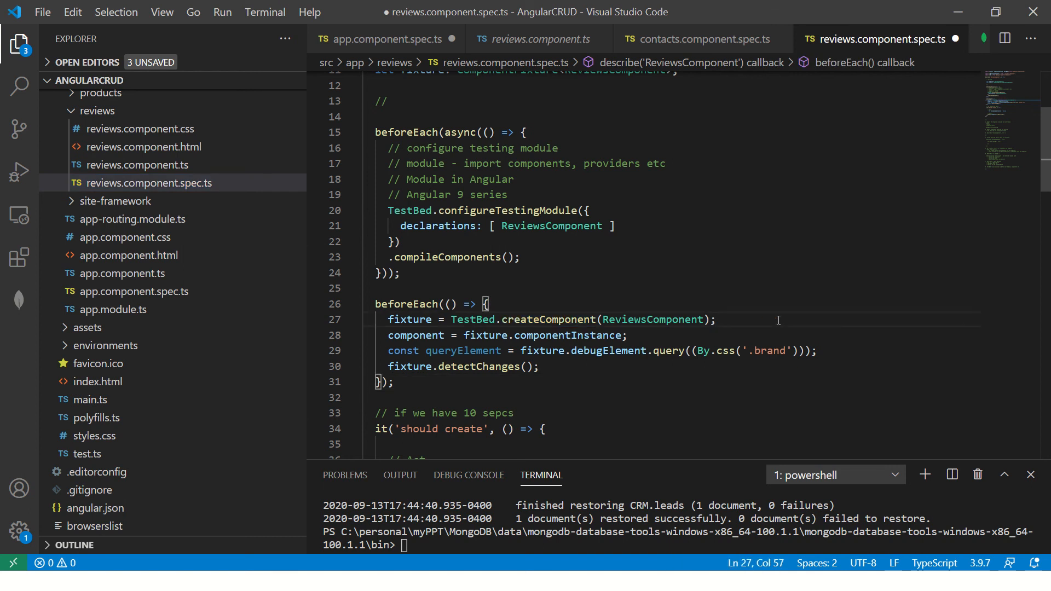
{"action": "type", "text": "var s"}
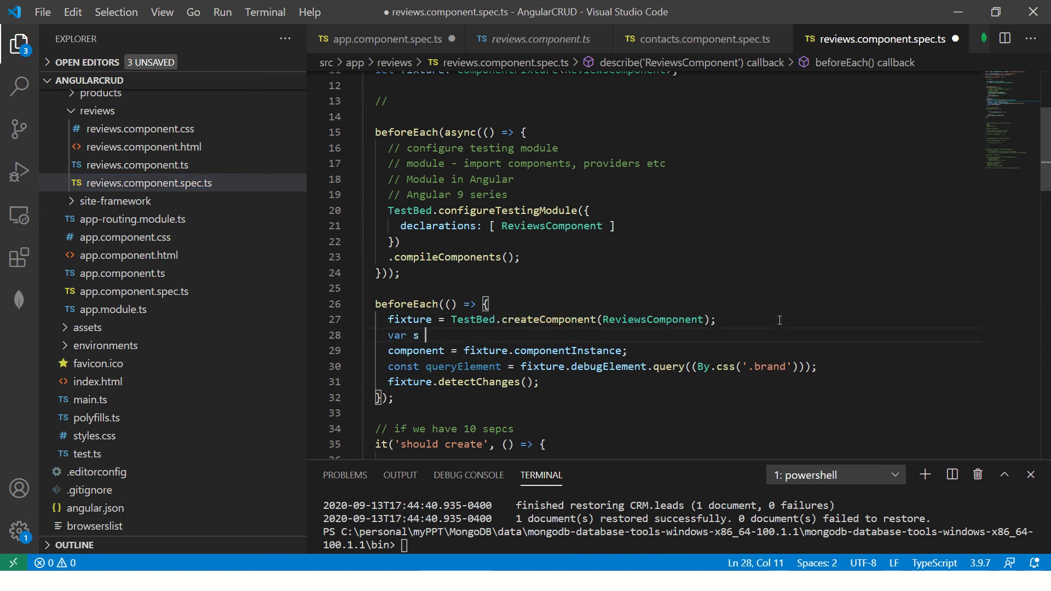
{"action": "type", "text": "= TestBed."}
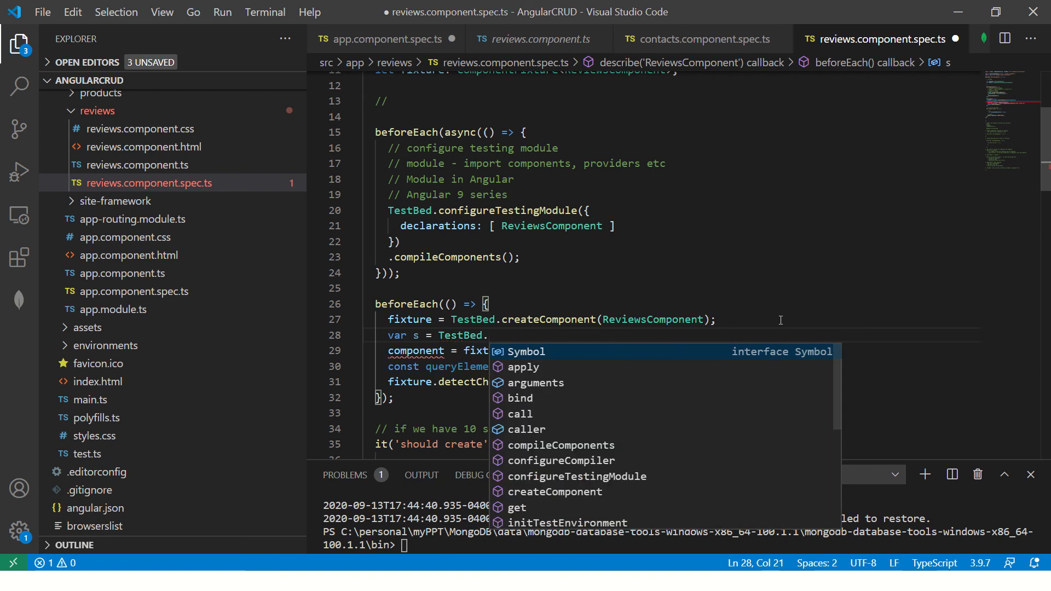
{"action": "mouse_move", "coordinate": [835, 388]}
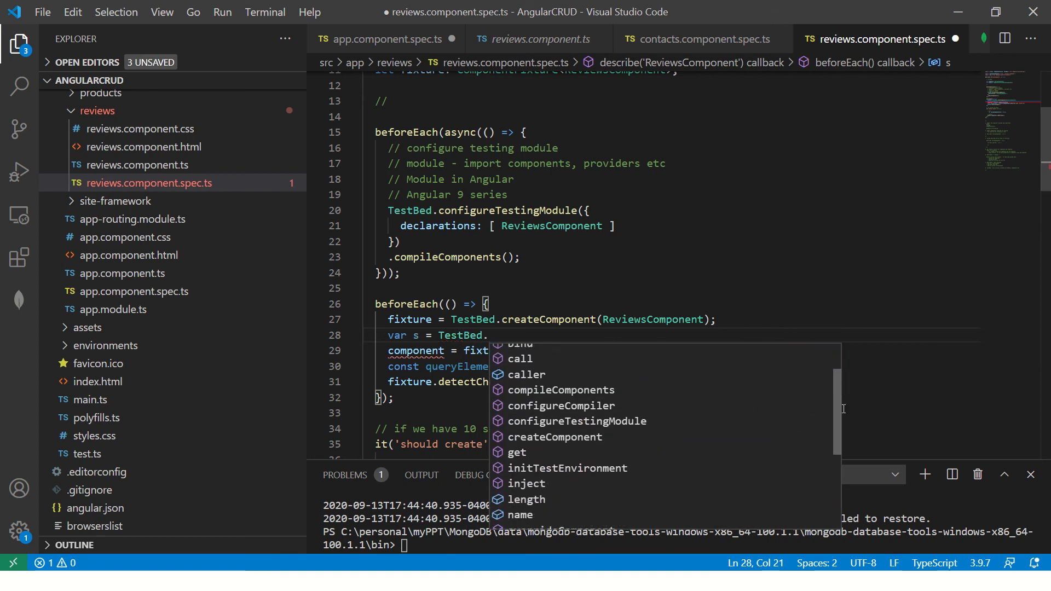
{"action": "scroll", "scroll_direction": "down", "scroll_amount": 3}
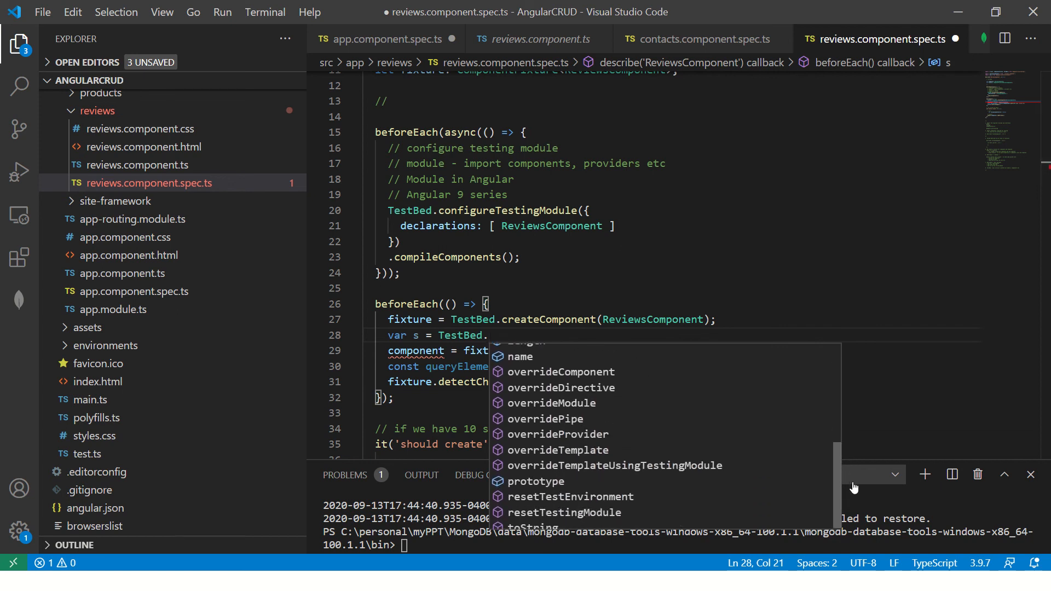
{"action": "mouse_move", "coordinate": [596, 465]}
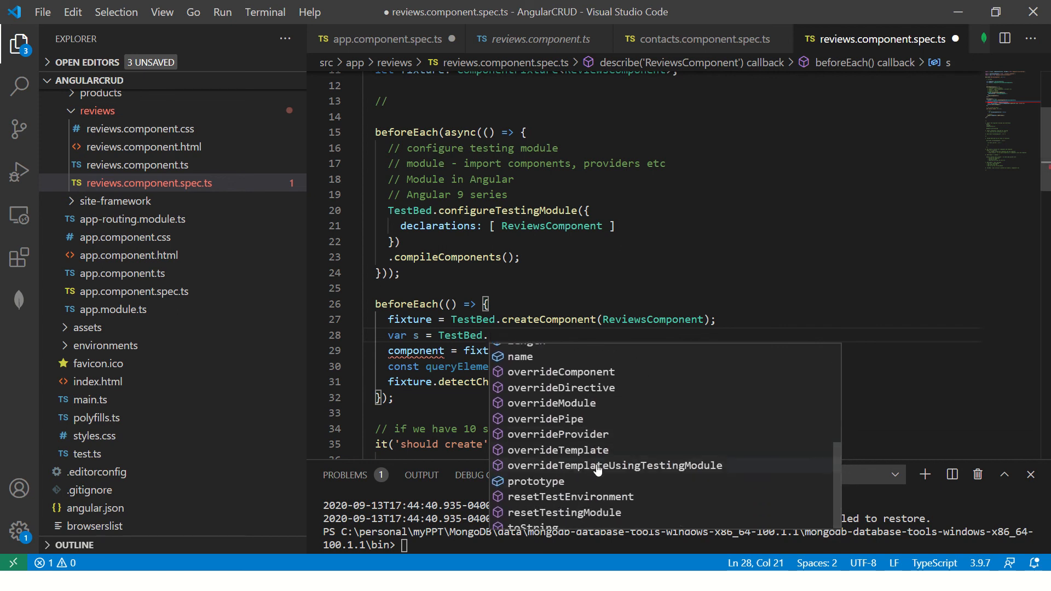
{"action": "mouse_move", "coordinate": [577, 387]}
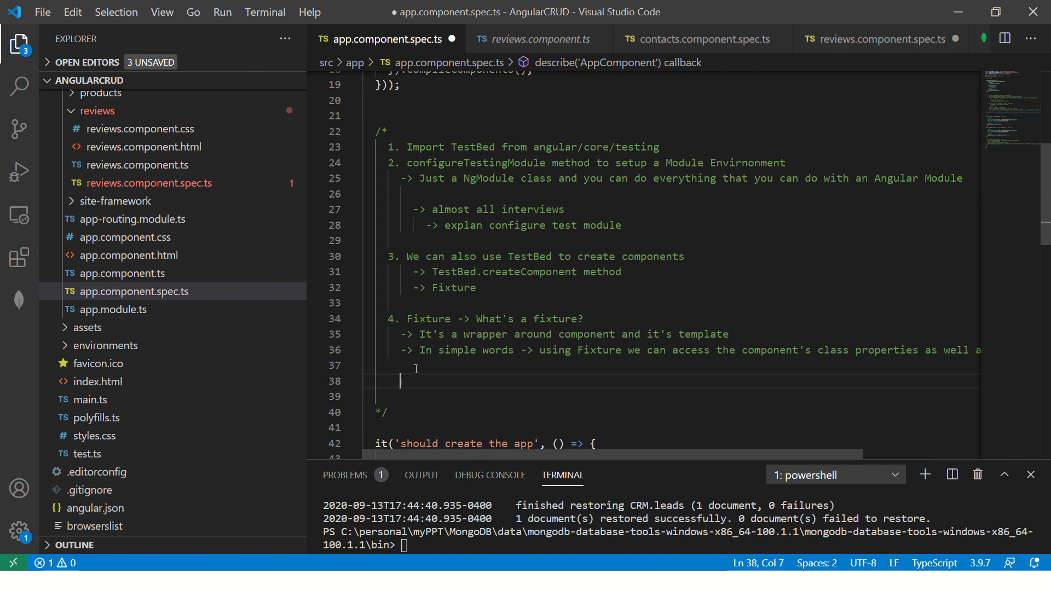
Write note 5: TestBed for Pipe, Directive, modules that cannot provide data directly -> override to Mock Data.
{"action": "type", "text": "5. T"}
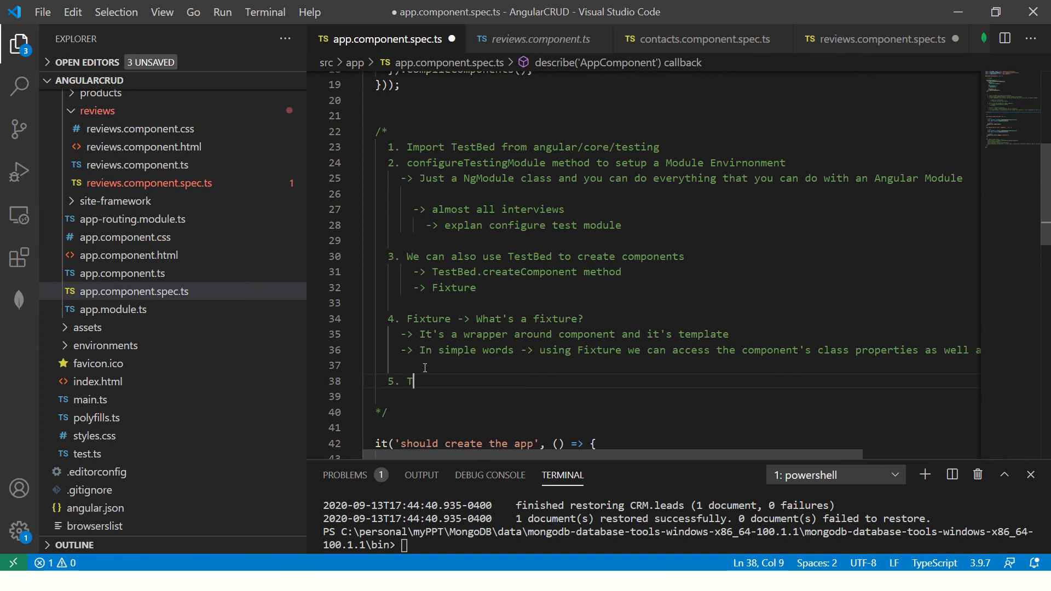
{"action": "type", "text": "estBed ->"}
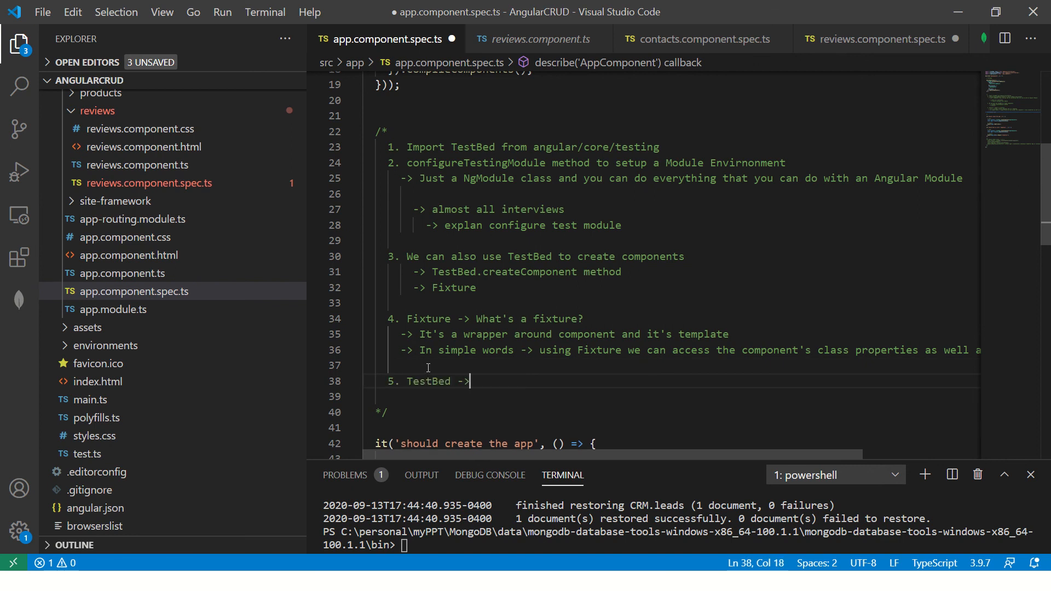
{"action": "type", "text": "Pipe,"}
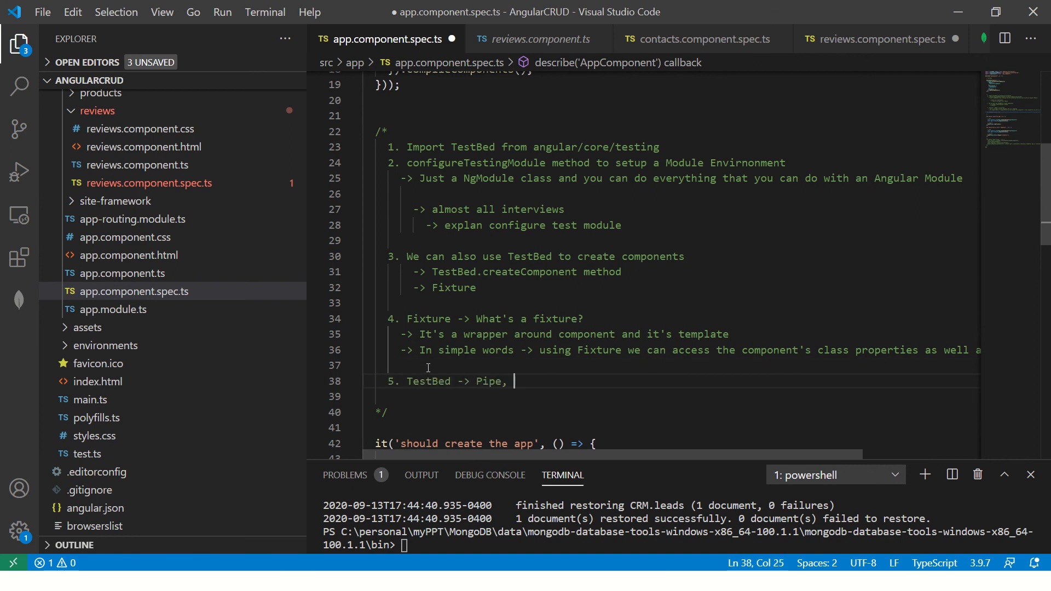
{"action": "type", "text": "Directive, module which you c"}
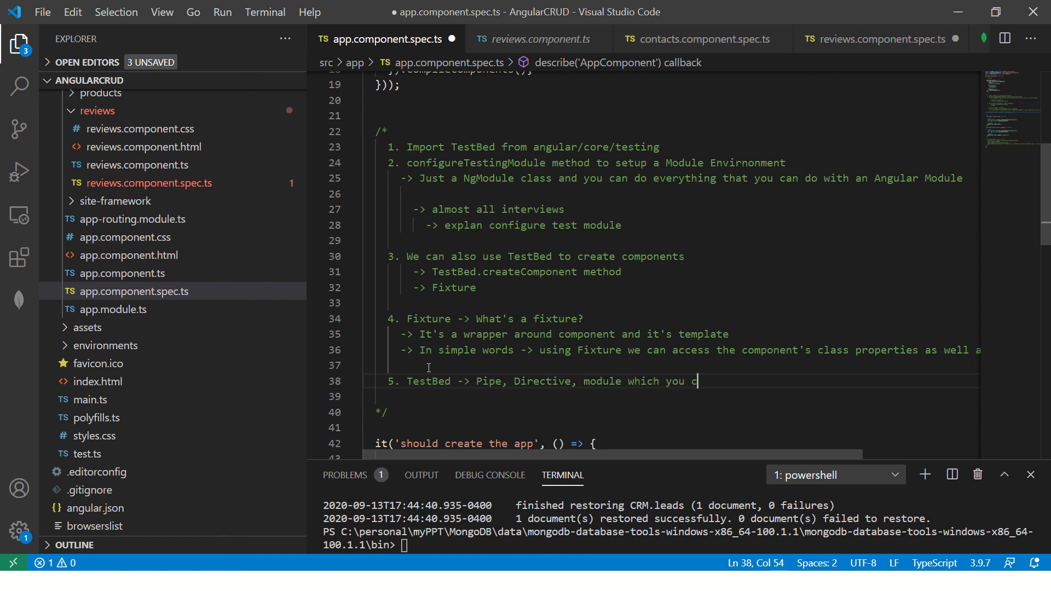
{"action": "type", "text": "annot provide data"}
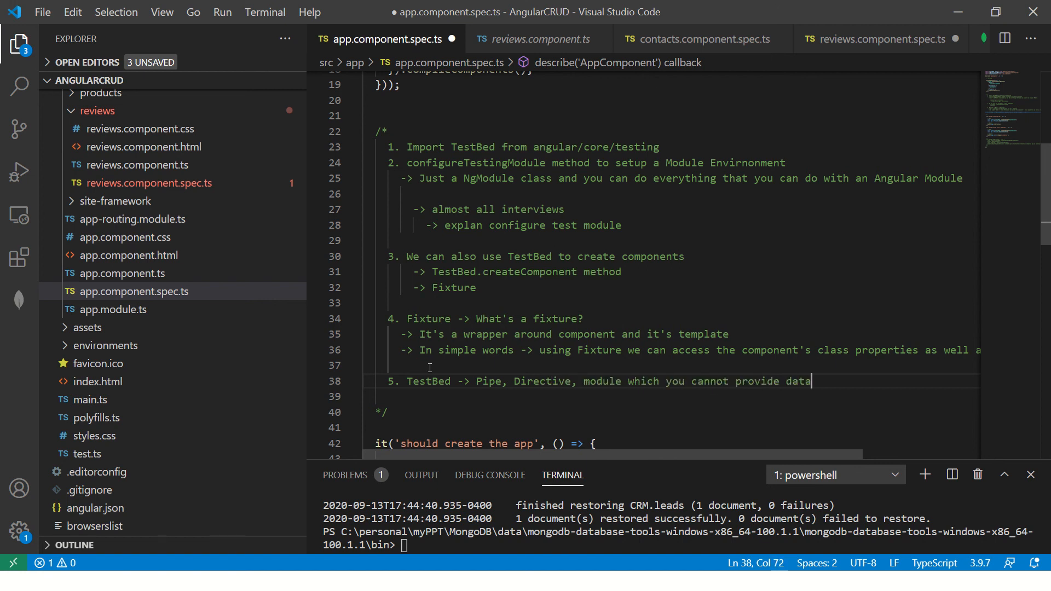
{"action": "type", "text": "directly"}
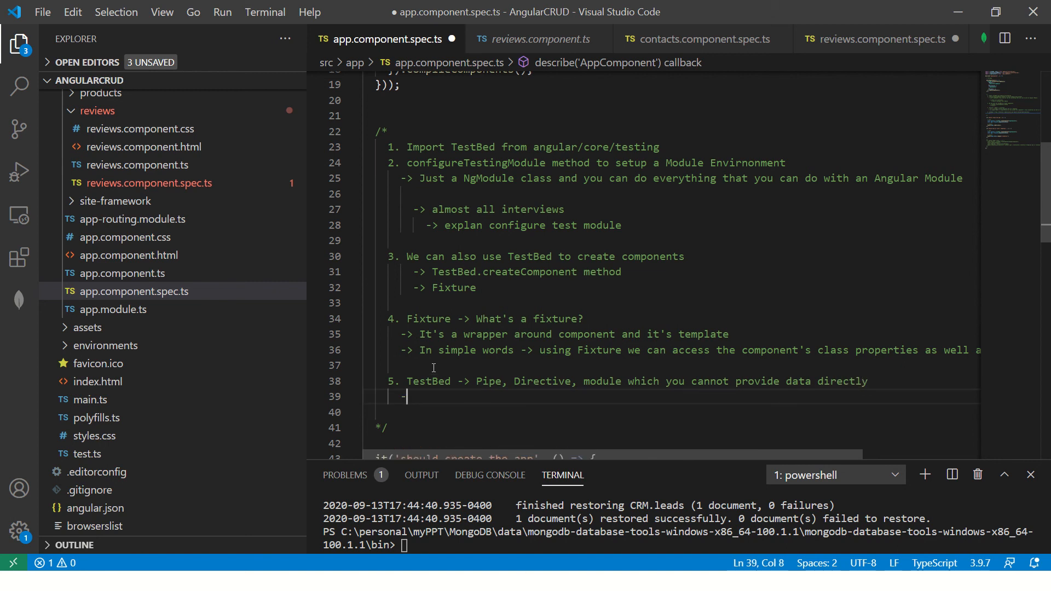
{"action": "type", "text": "over"}
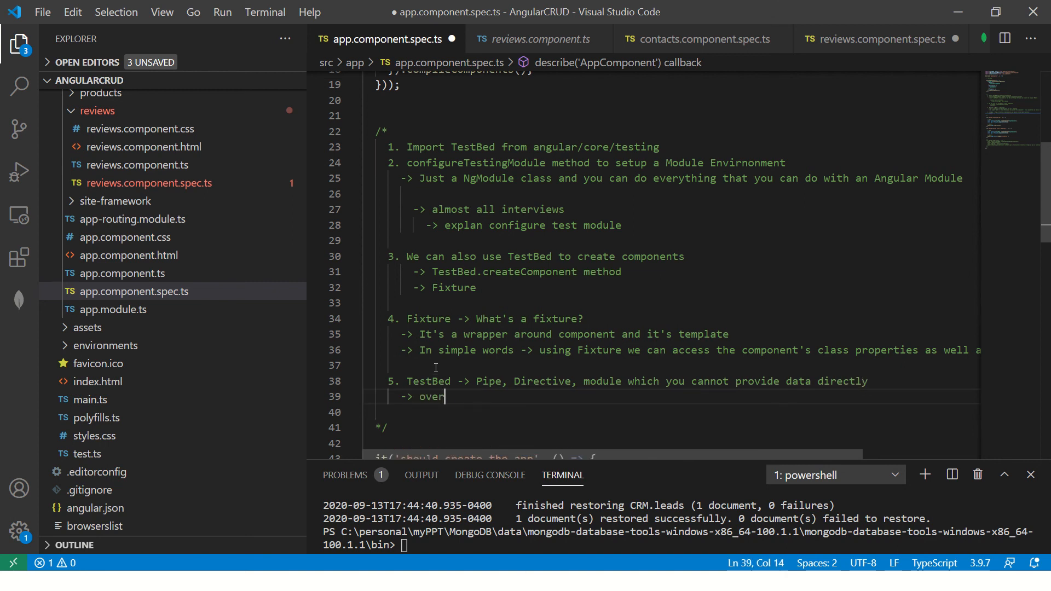
{"action": "type", "text": "ride to Mo"}
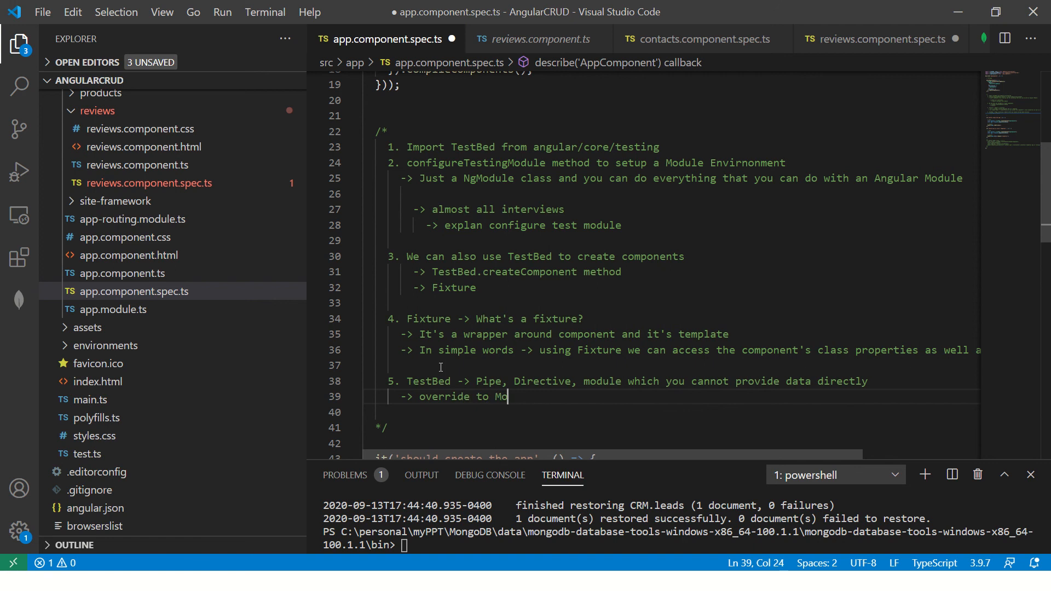
{"action": "type", "text": "ck Data"}
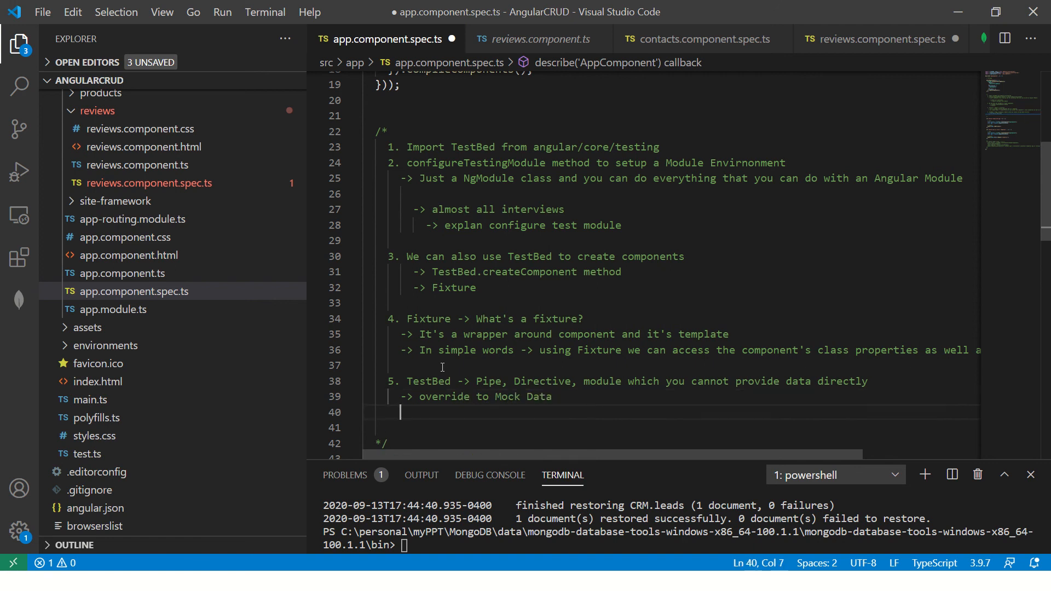
{"action": "left_click", "coordinate": [879, 39]}
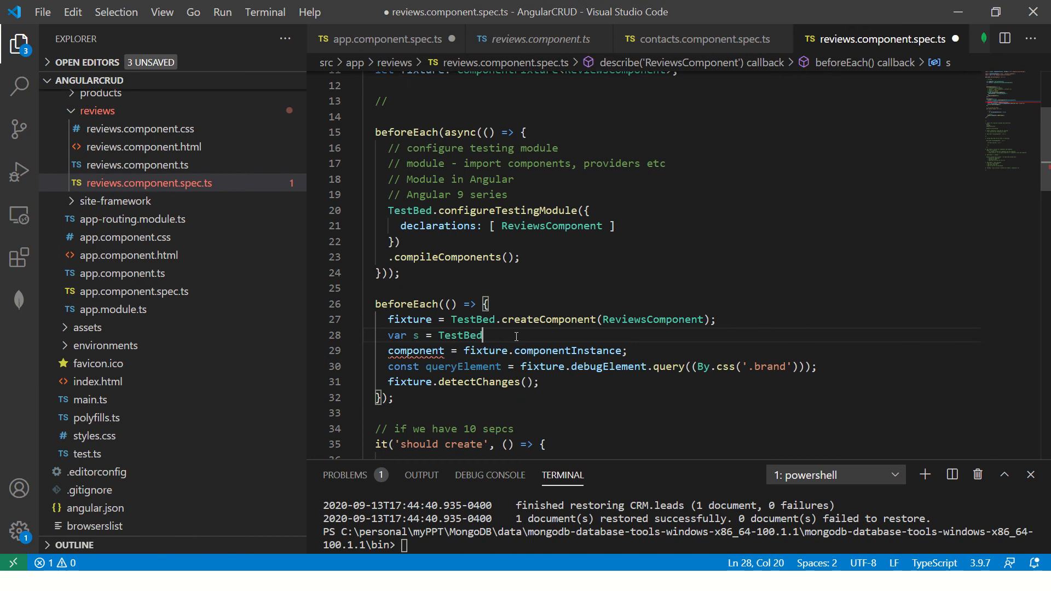
Delete the temporary 'var s = TestBed' line from the reviews spec's beforeEach and save.
{"action": "type", "text": "."}
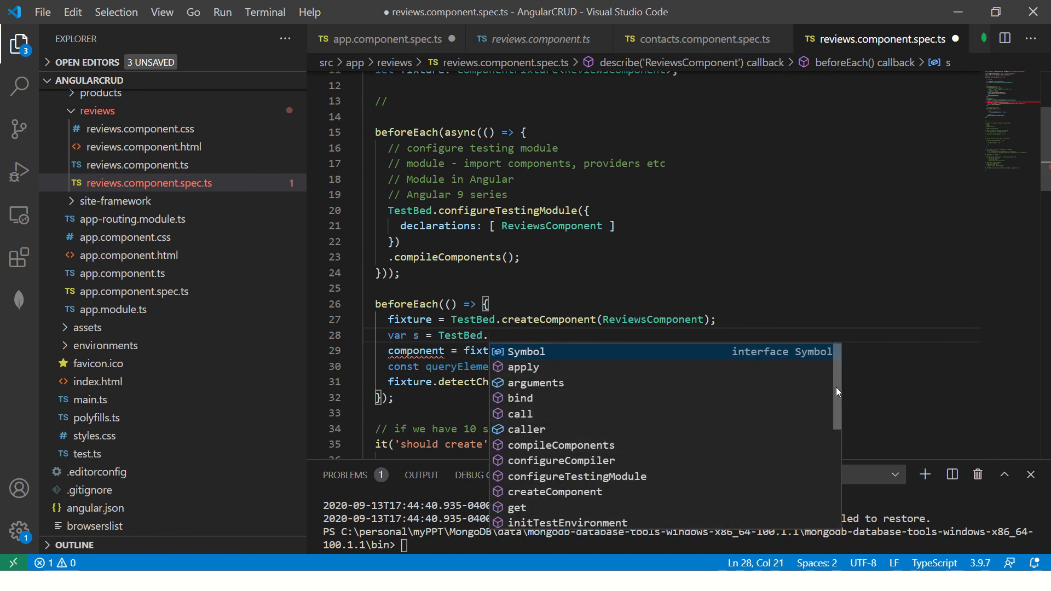
{"action": "scroll", "scroll_direction": "down", "scroll_amount": 3}
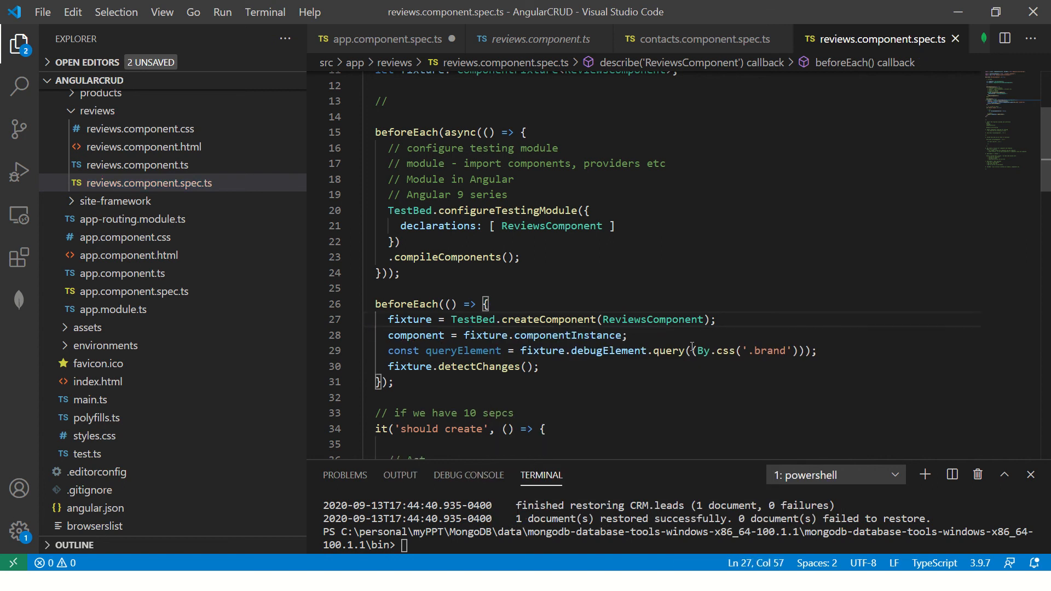
{"action": "left_click", "coordinate": [133, 291]}
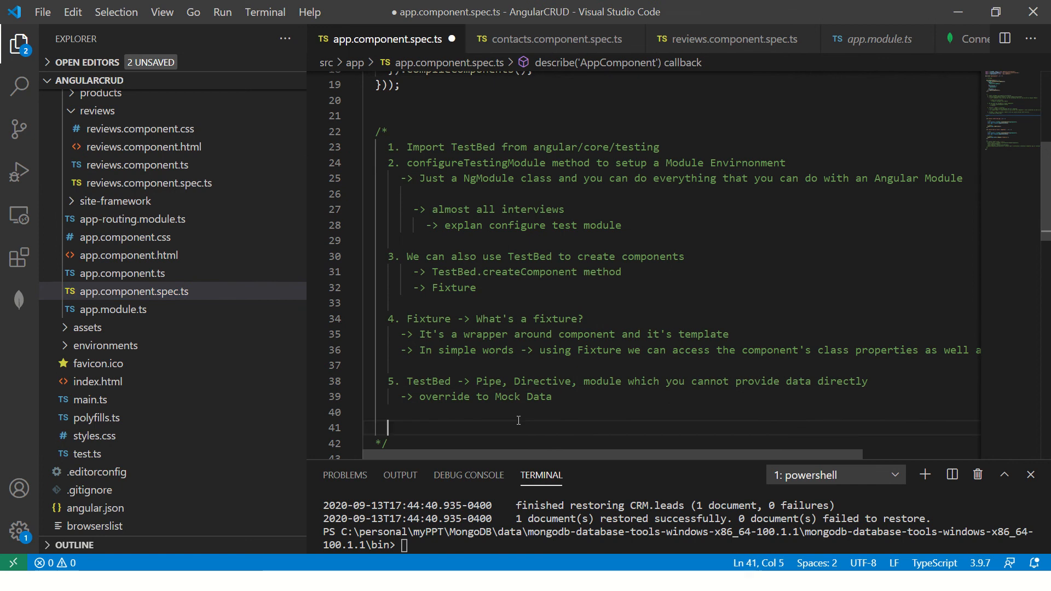
Write note 6 reading '6. We have to practice -?' in the comment block.
{"action": "type", "text": "6. We have to pract"}
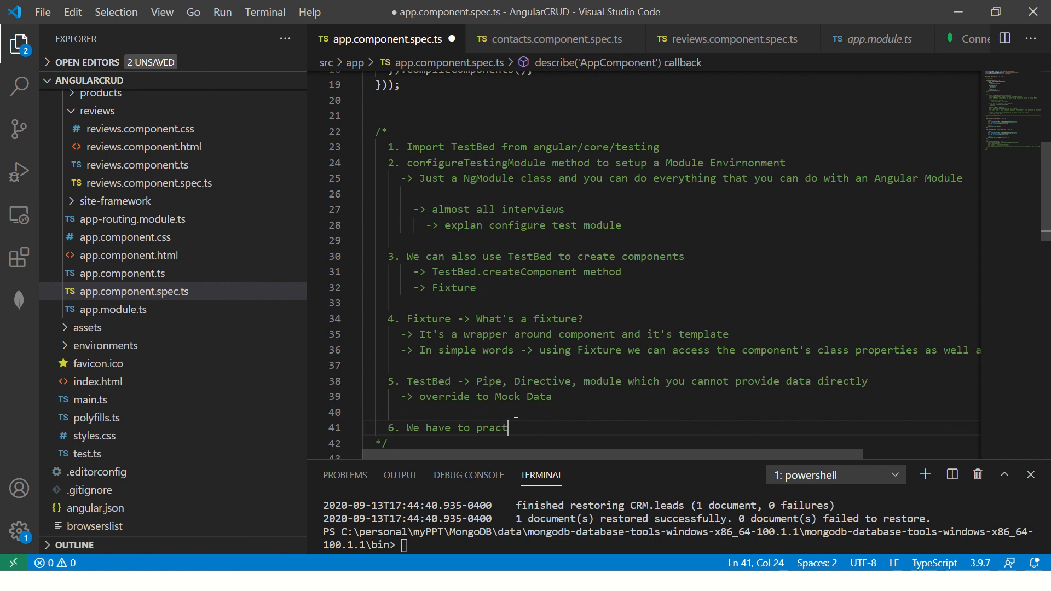
{"action": "type", "text": "ice -?"}
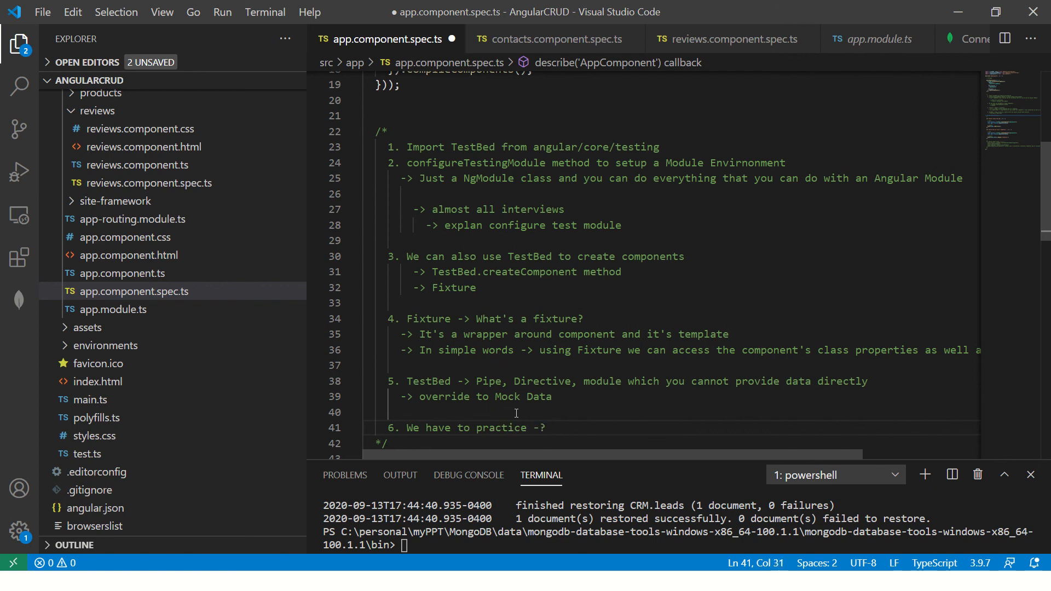